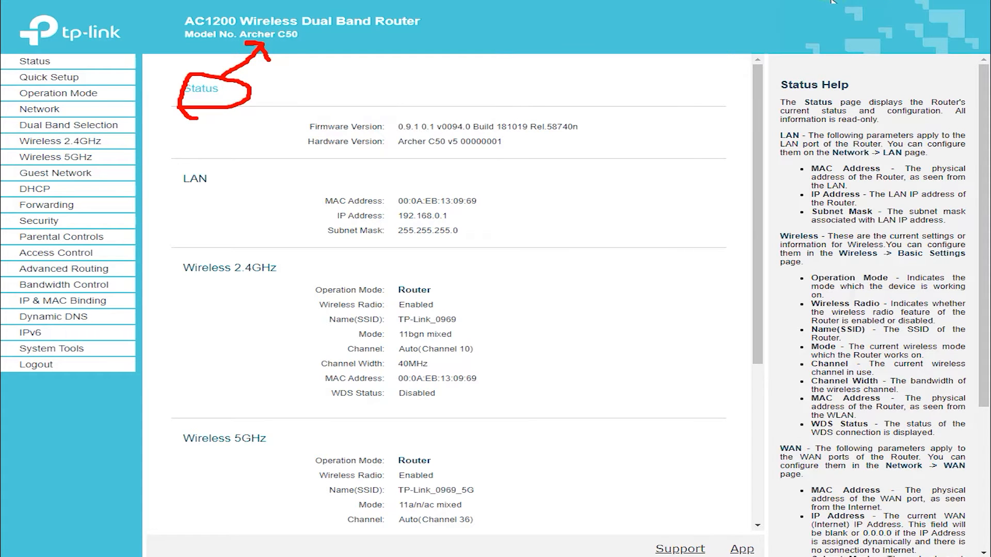
Step: Launch the Quick Setup wizard and advance to the WAN connection type step
scroll("down", 3)
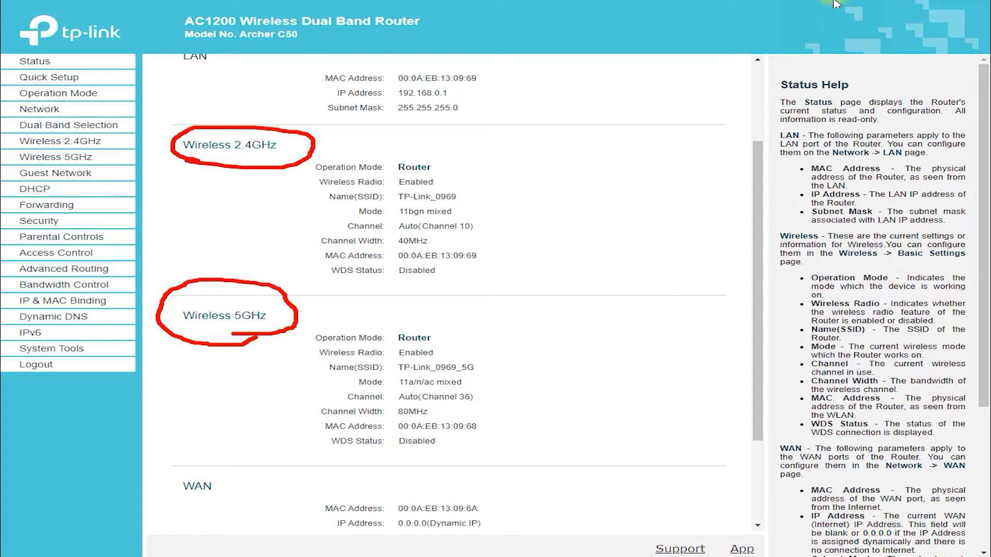
scroll("down", 3)
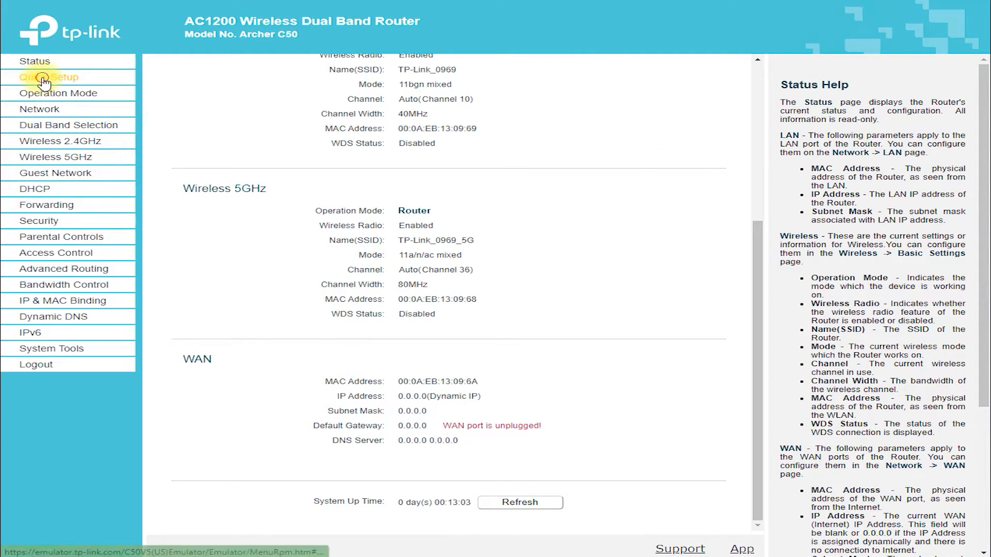
left_click(44, 77)
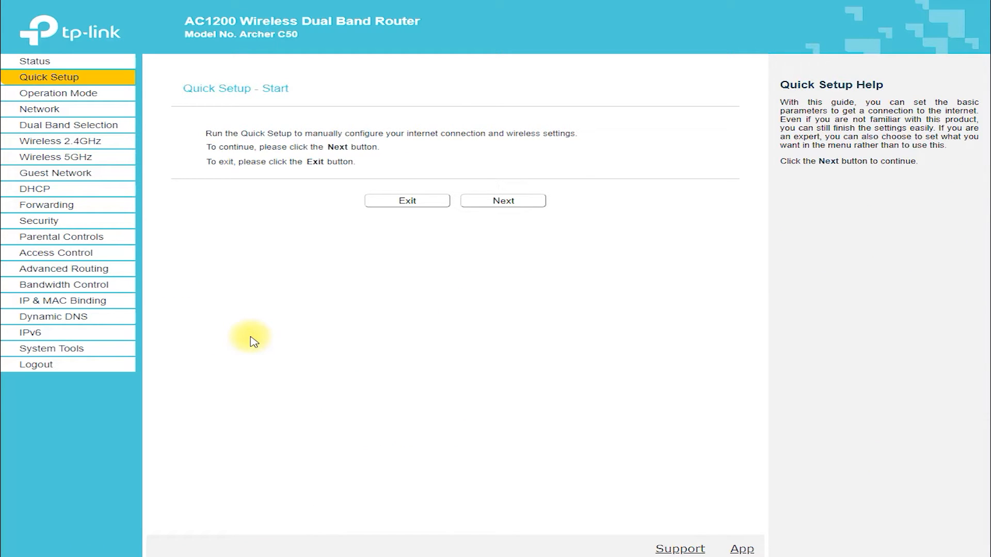
left_click(503, 201)
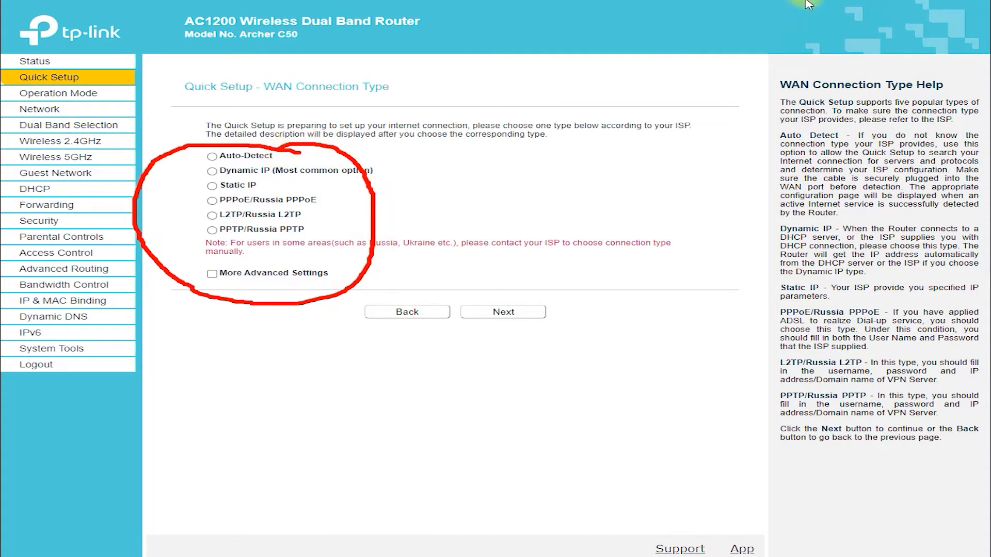
Step: Enable More Advanced Settings, review IPTV modes, and choose Static IP as connection type
left_click(212, 273)
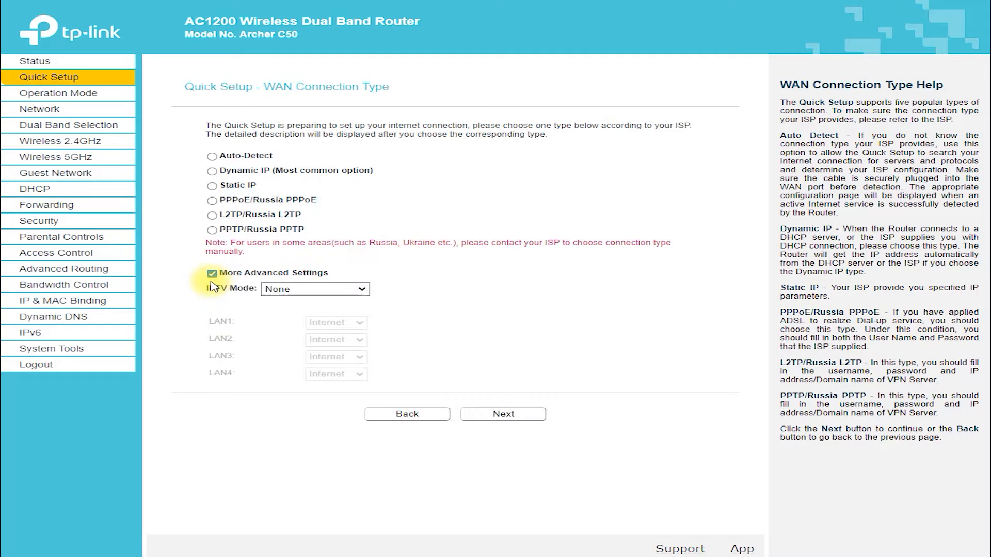
left_click(315, 289)
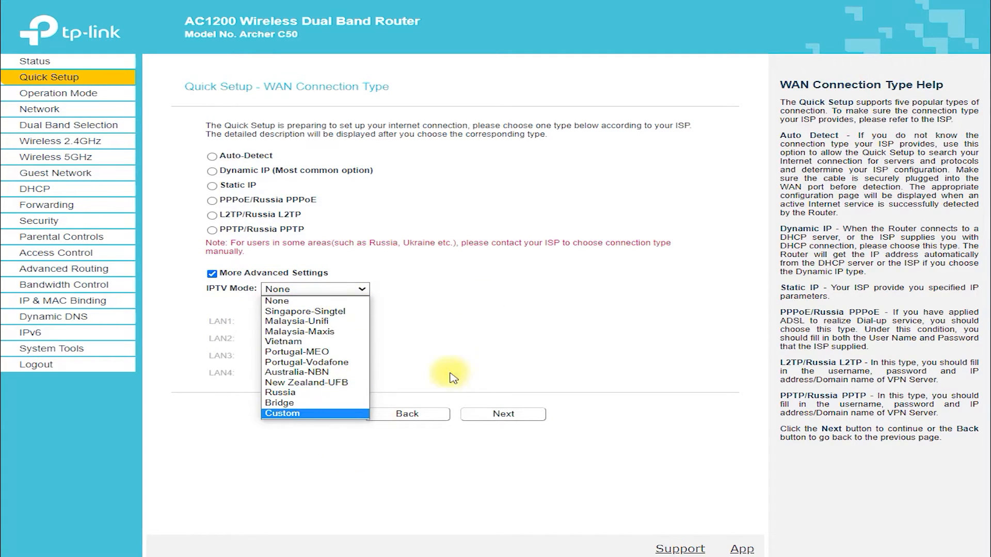
left_click(209, 170)
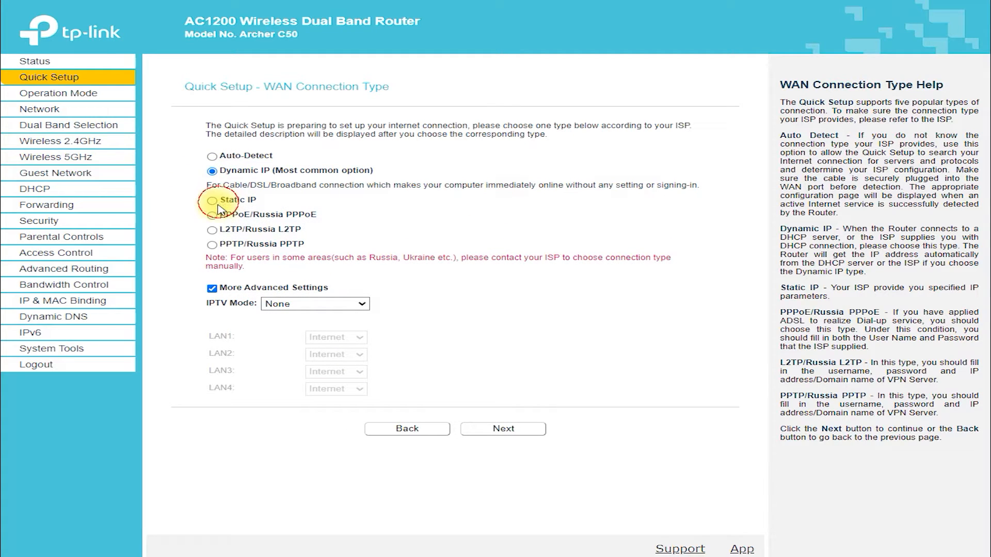
left_click(212, 200)
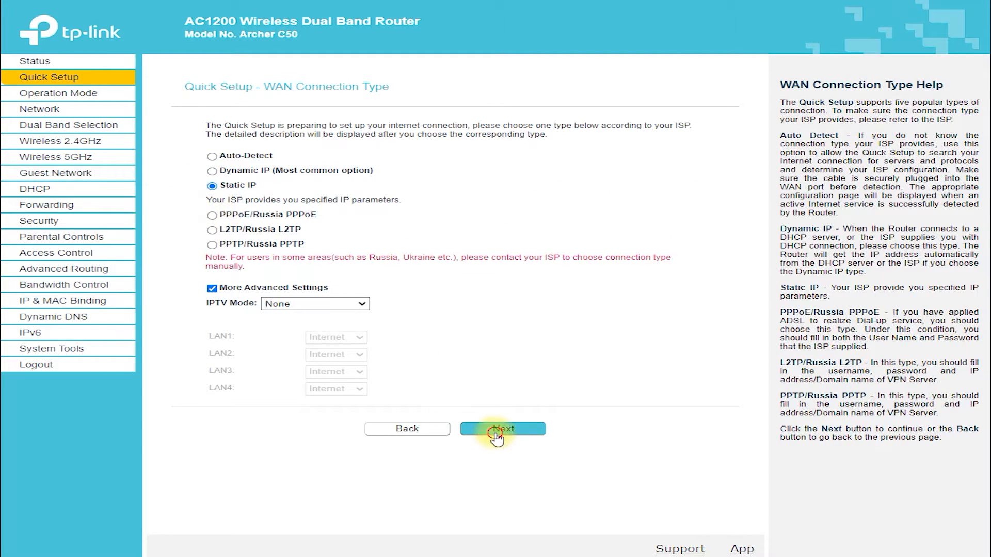
mouse_move(536, 180)
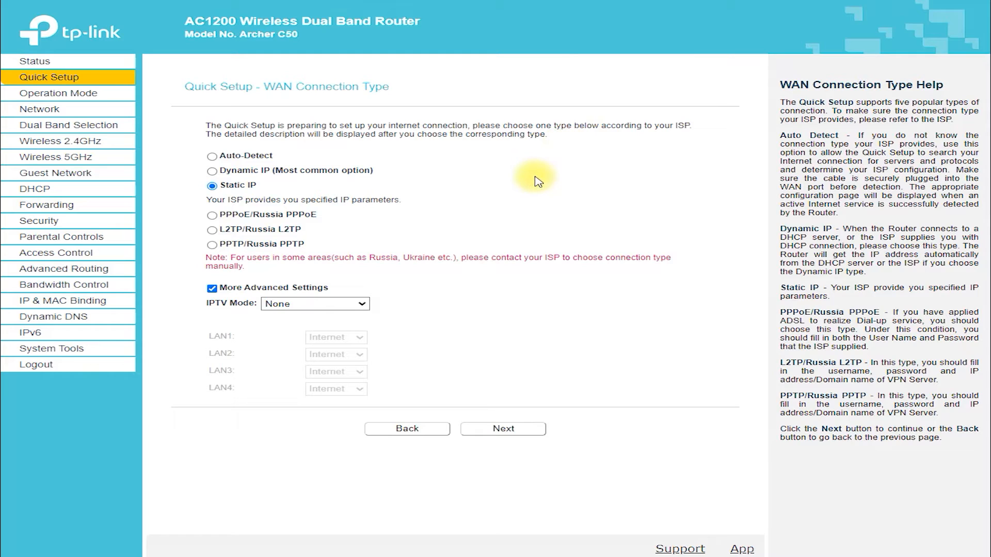
Step: View Operation Mode, then open the Network WAN settings page
left_click(59, 93)
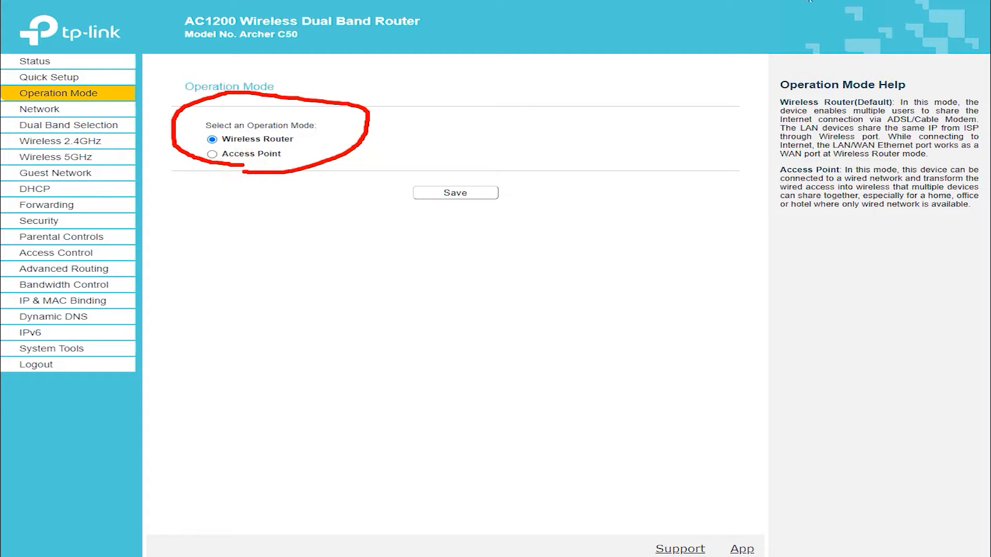
left_click(39, 109)
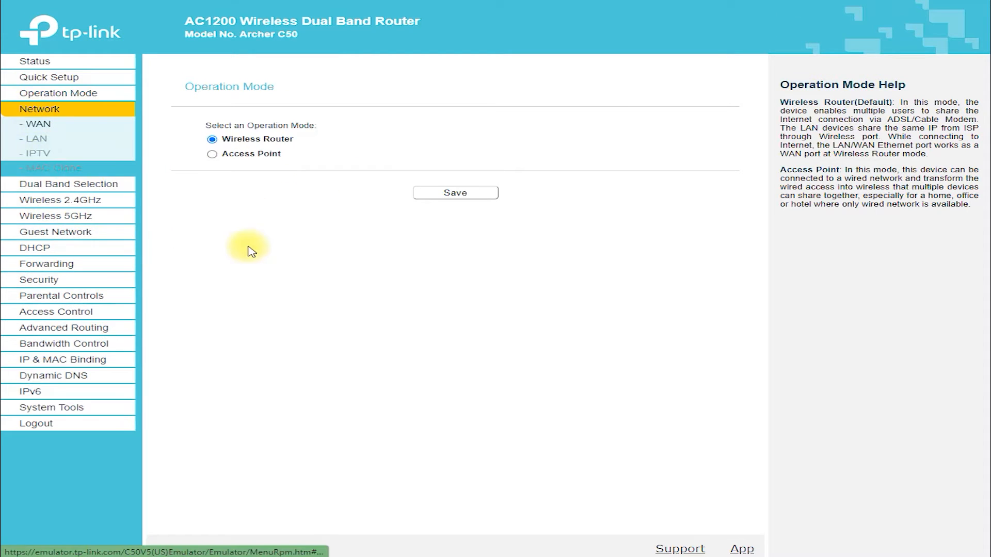
left_click(32, 139)
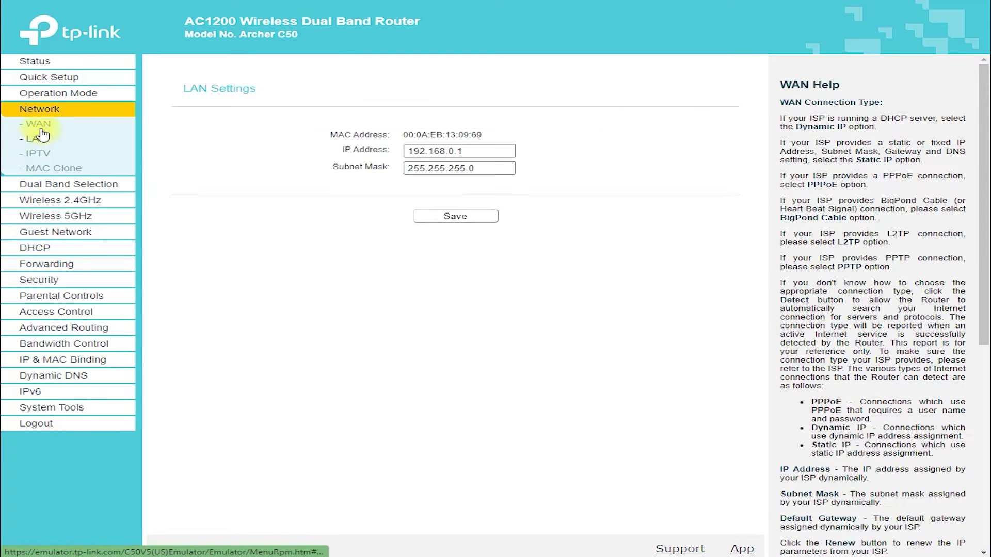
left_click(34, 124)
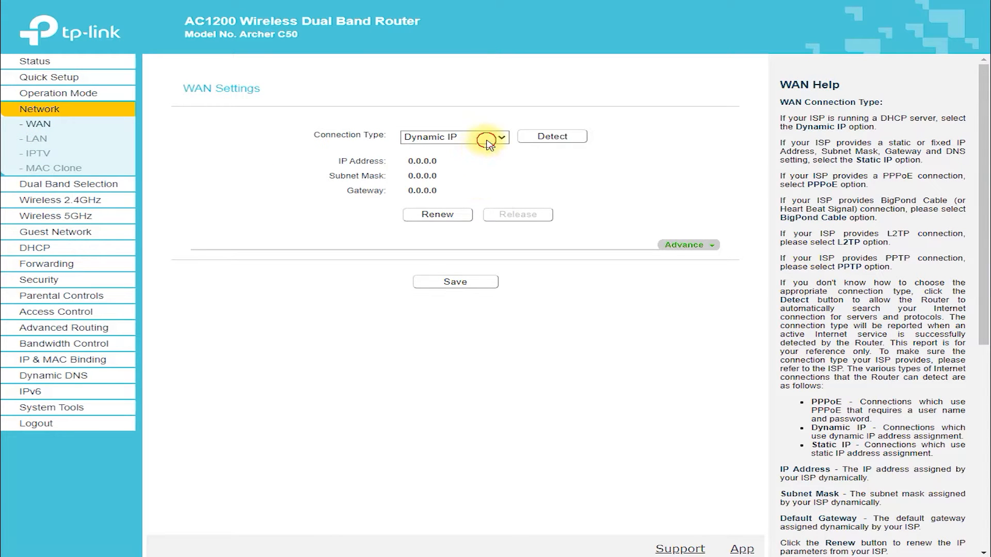
Step: Cycle WAN connection type through Static IP, PPPoE, L2TP, PPTP and BigPond Cable, then view LAN
left_click(497, 137)
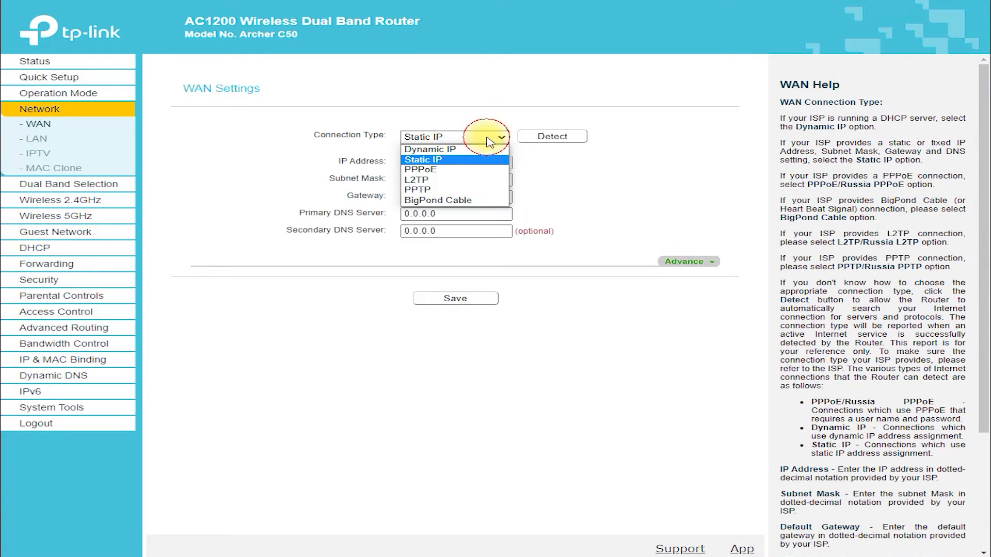
left_click(421, 169)
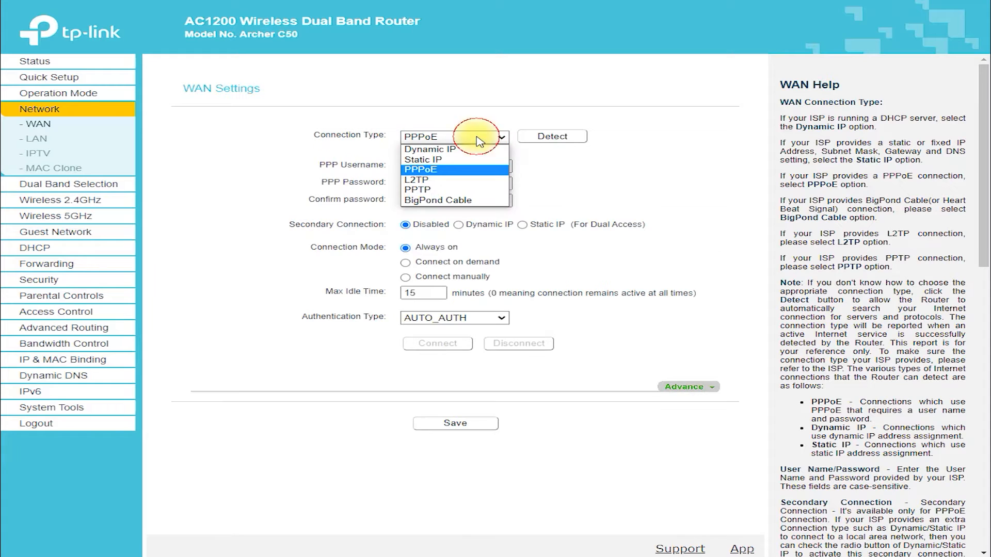
left_click(418, 179)
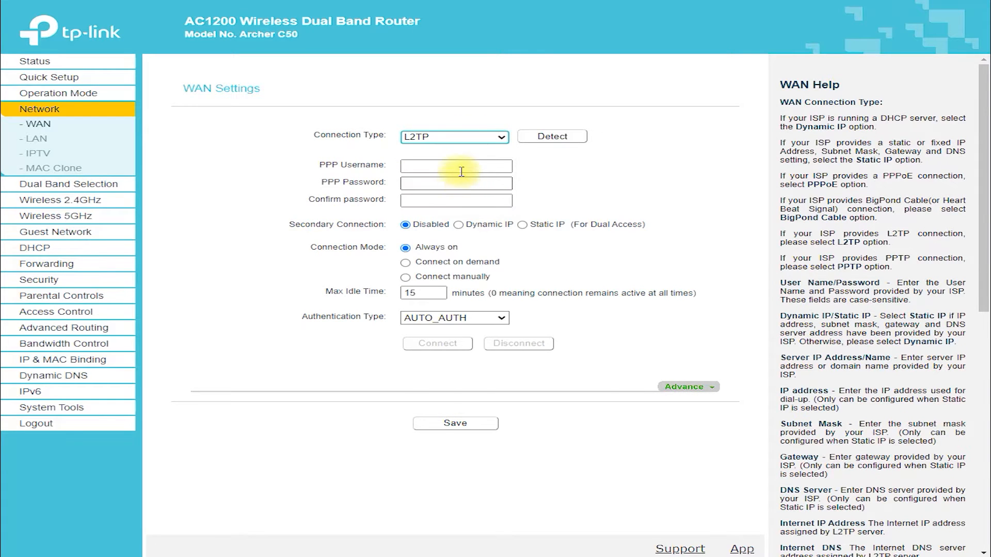
left_click(454, 137)
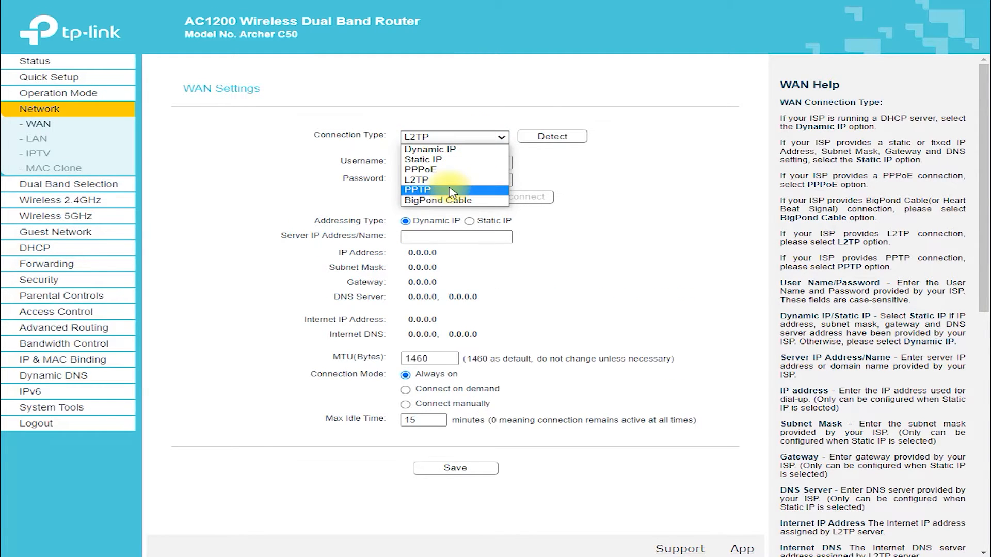
left_click(417, 189)
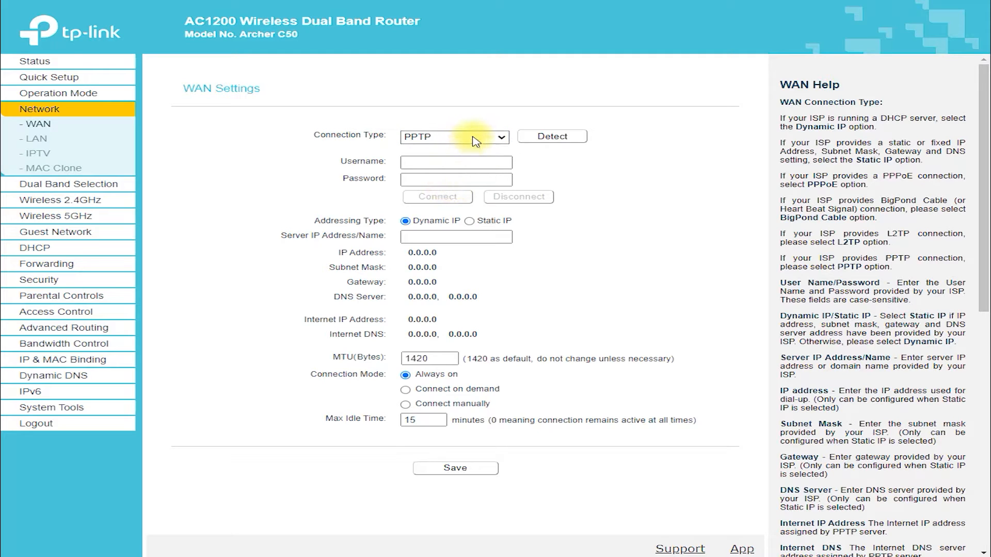
left_click(453, 137)
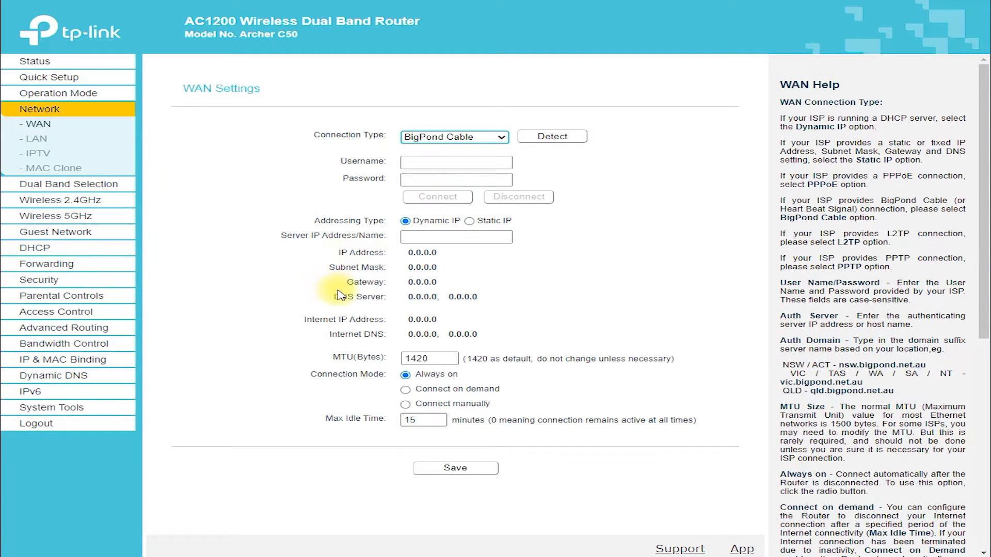
left_click(32, 138)
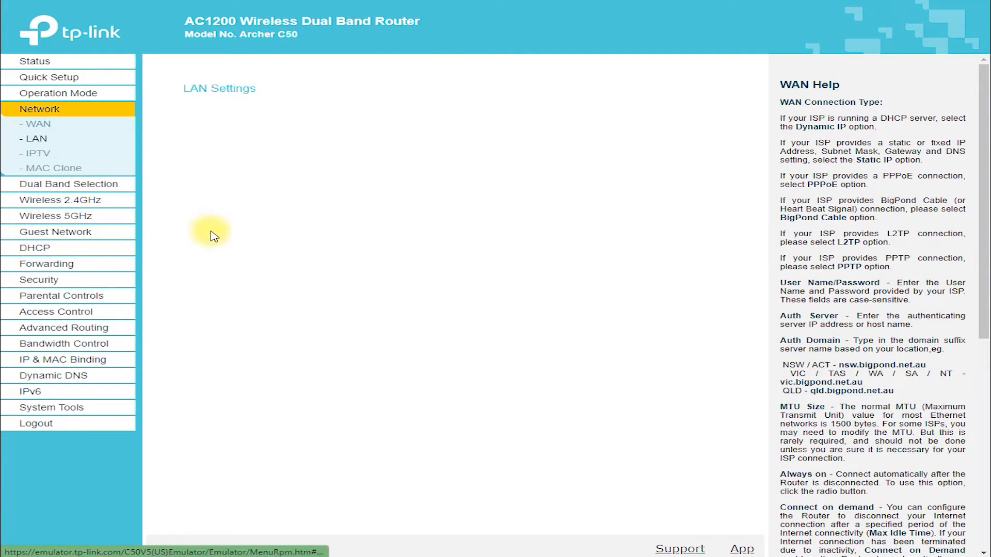
Step: Browse the LAN and IPTV pages, then view Dual Band Selection with both bands enabled
left_click(32, 139)
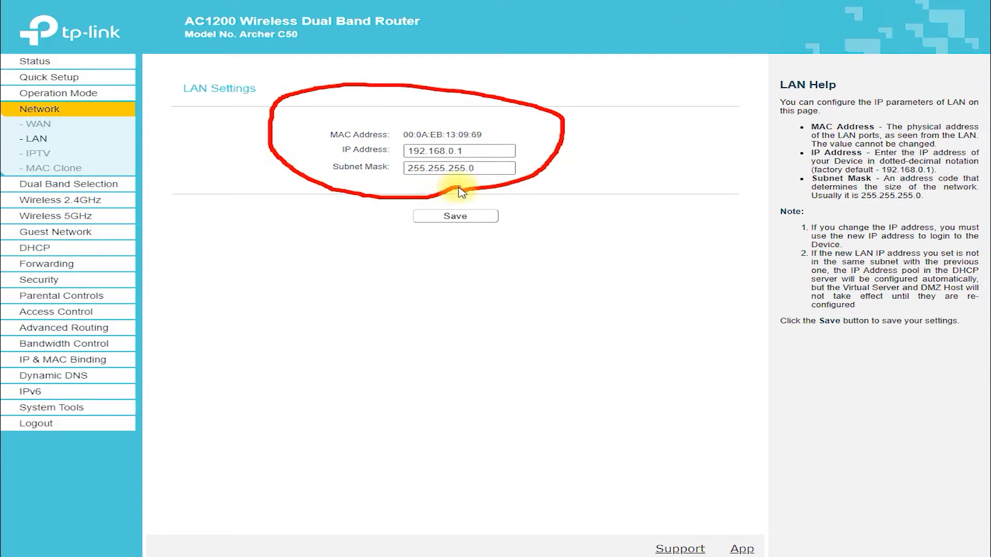
mouse_move(62, 156)
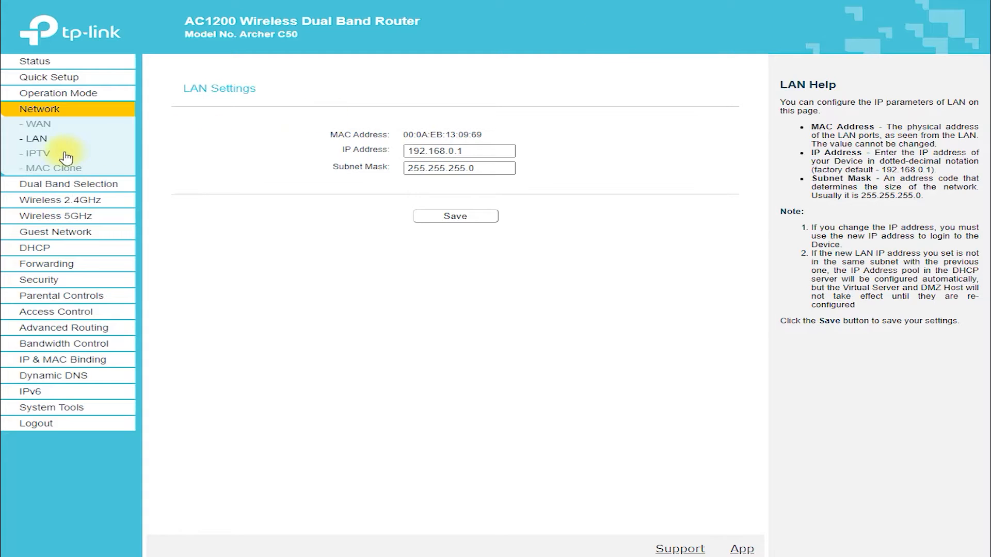
left_click(32, 153)
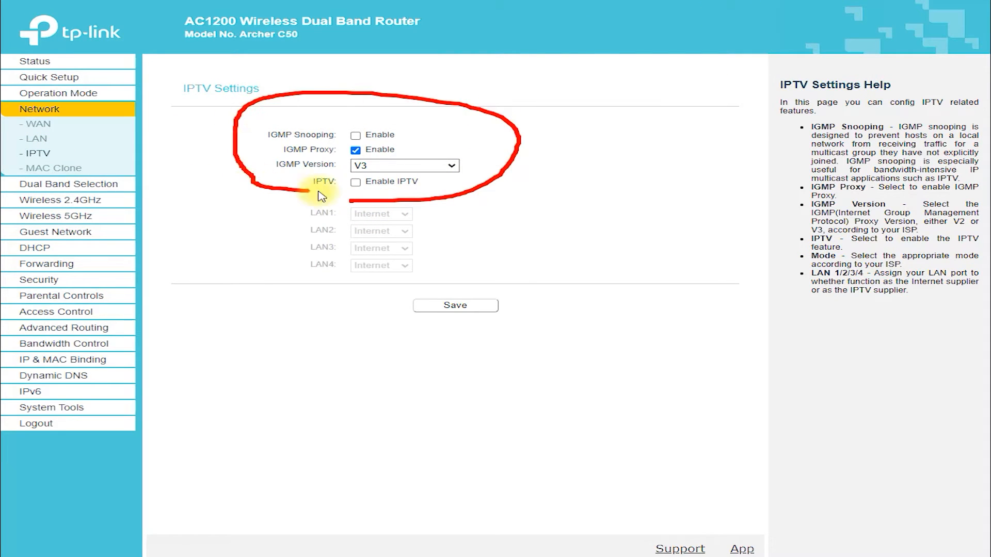
mouse_move(215, 164)
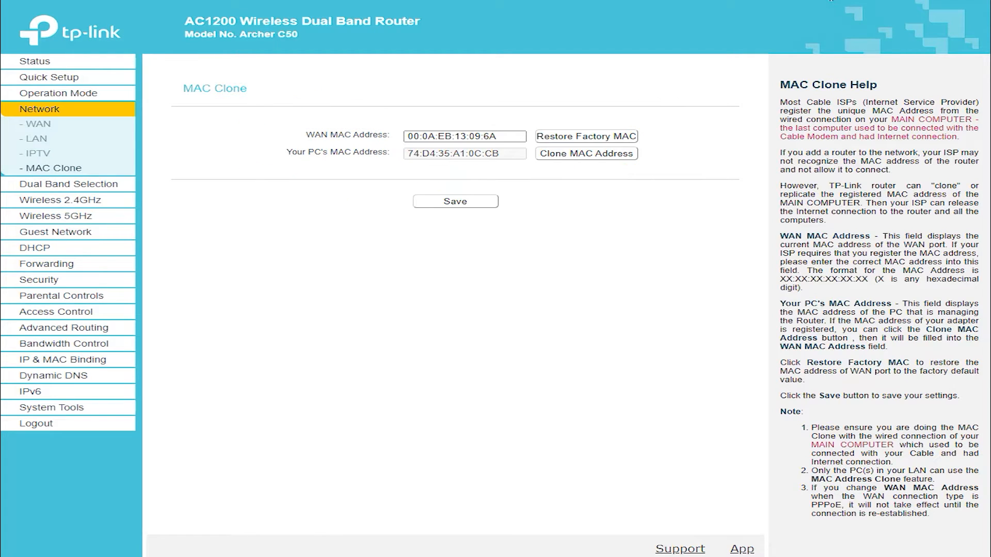
left_click(68, 125)
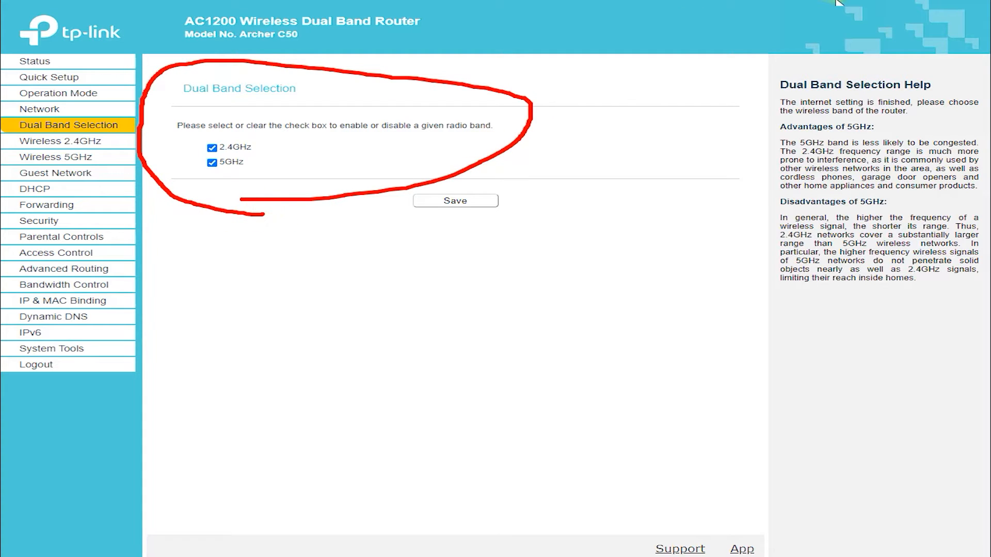
Step: View 2.4GHz Basic Settings and WPS, and select WPA/WPA2 Personal wireless security
left_click(57, 141)
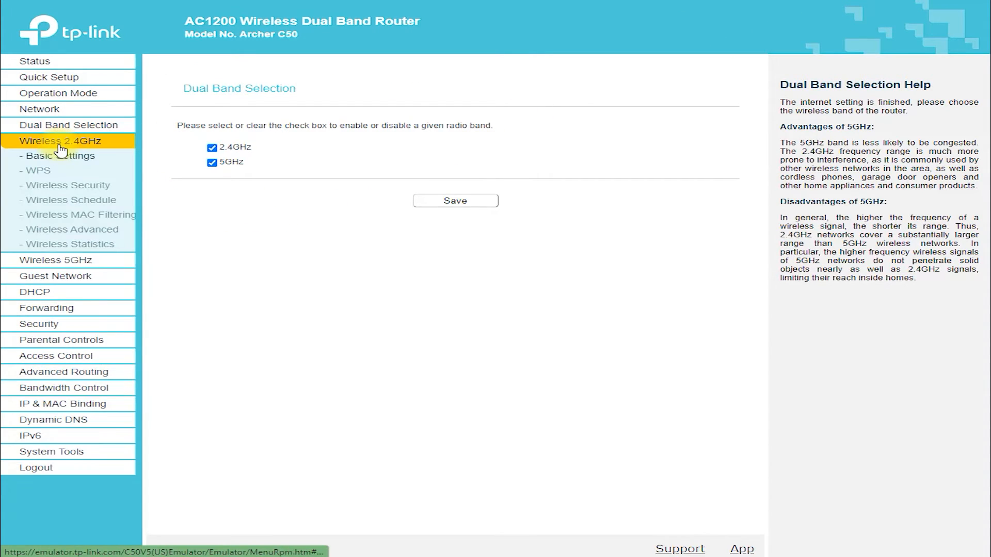
left_click(56, 155)
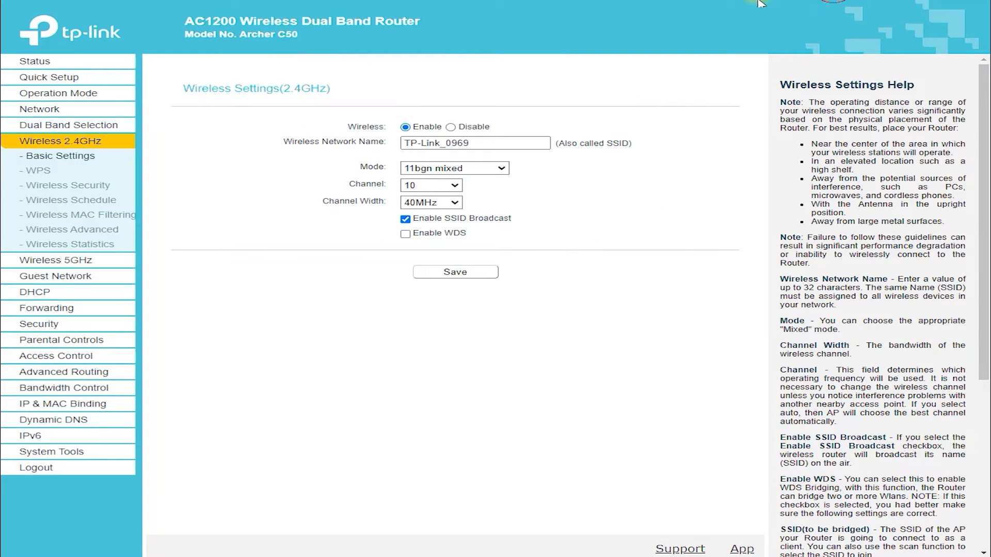
left_click(30, 171)
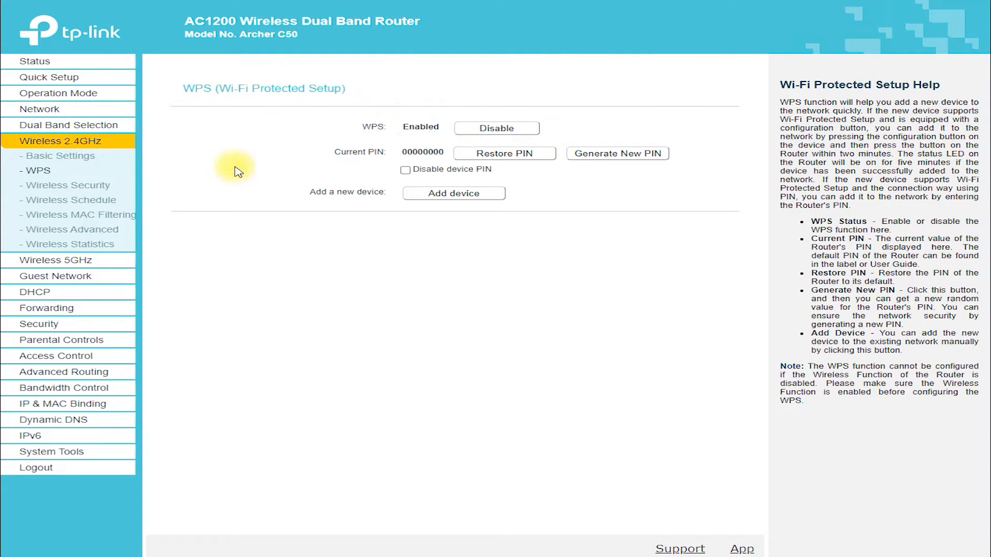
left_click(65, 185)
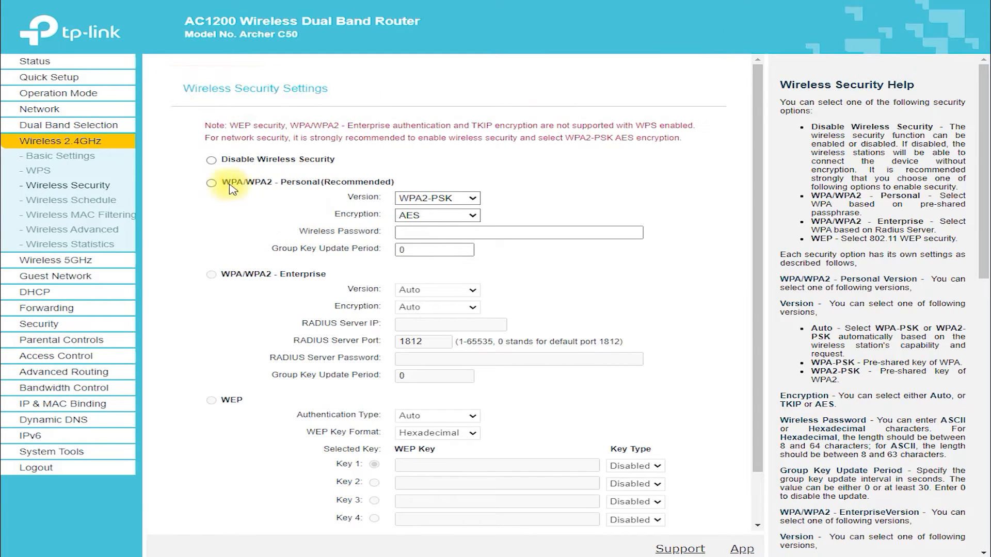
left_click(211, 183)
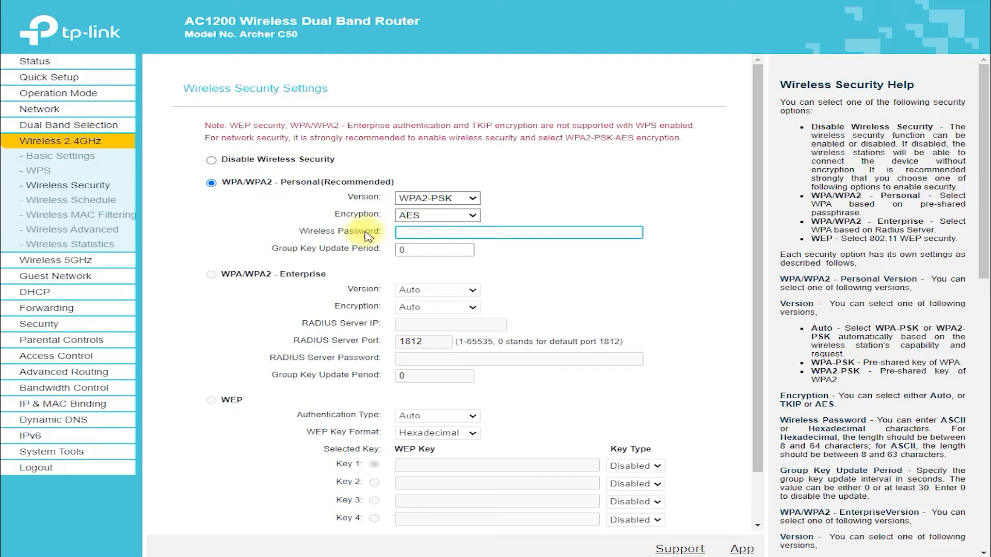
Step: Browse the 2.4GHz Schedule, MAC Filtering and Advanced pages, then 5GHz Basic Settings
left_click(66, 199)
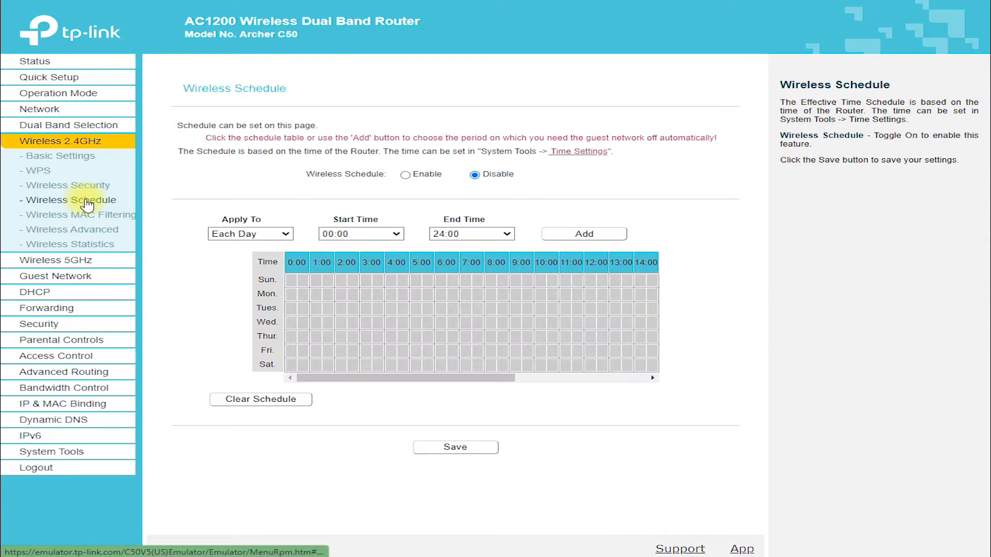
left_click(75, 215)
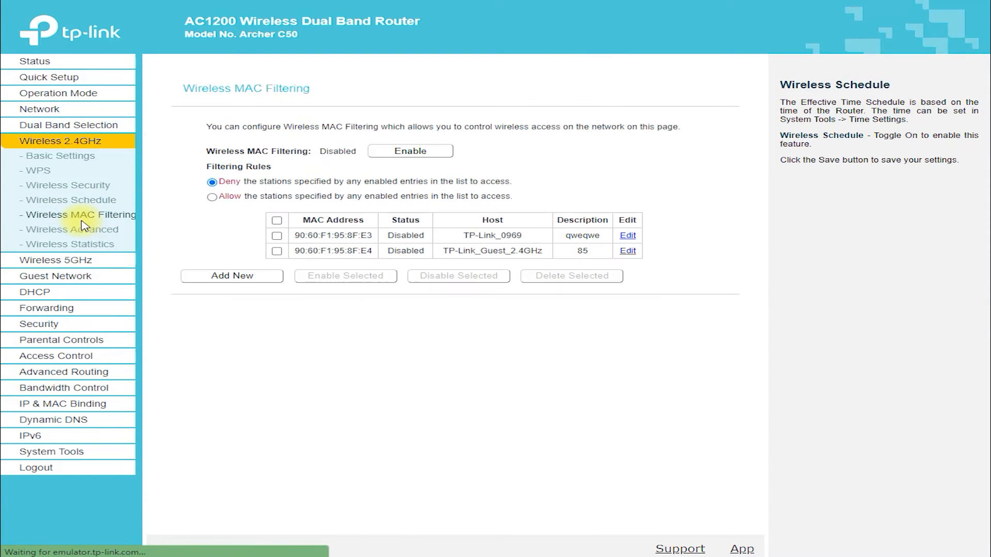
left_click(71, 230)
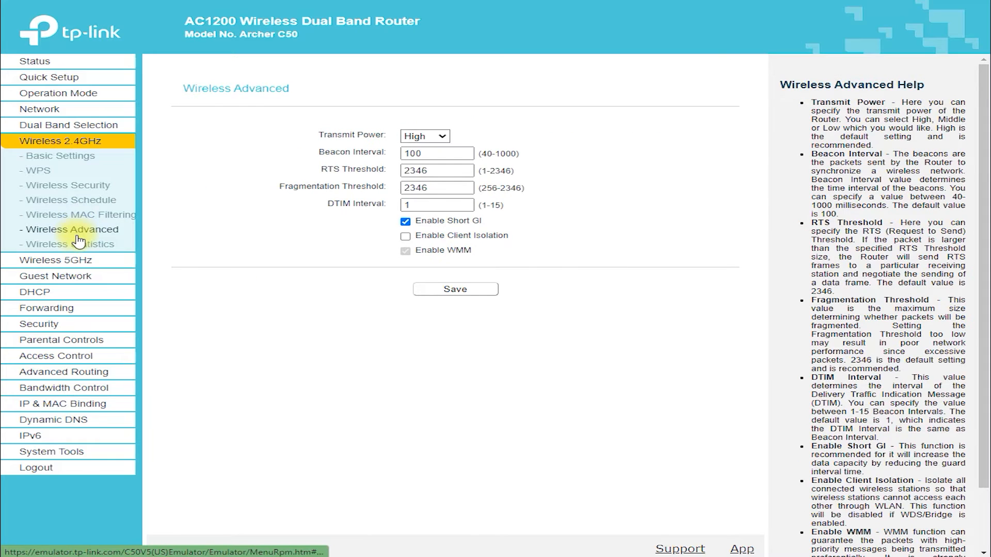
left_click(71, 245)
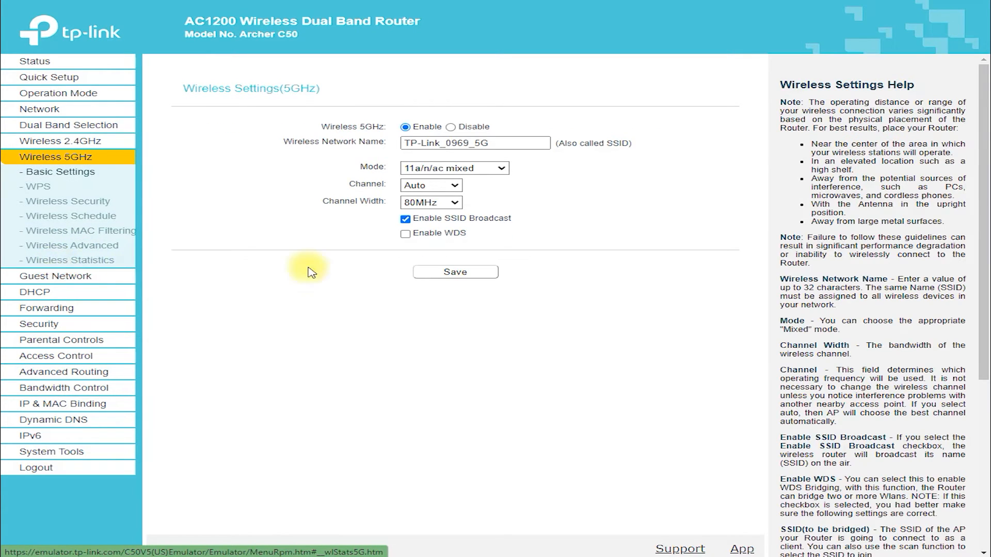
mouse_move(222, 111)
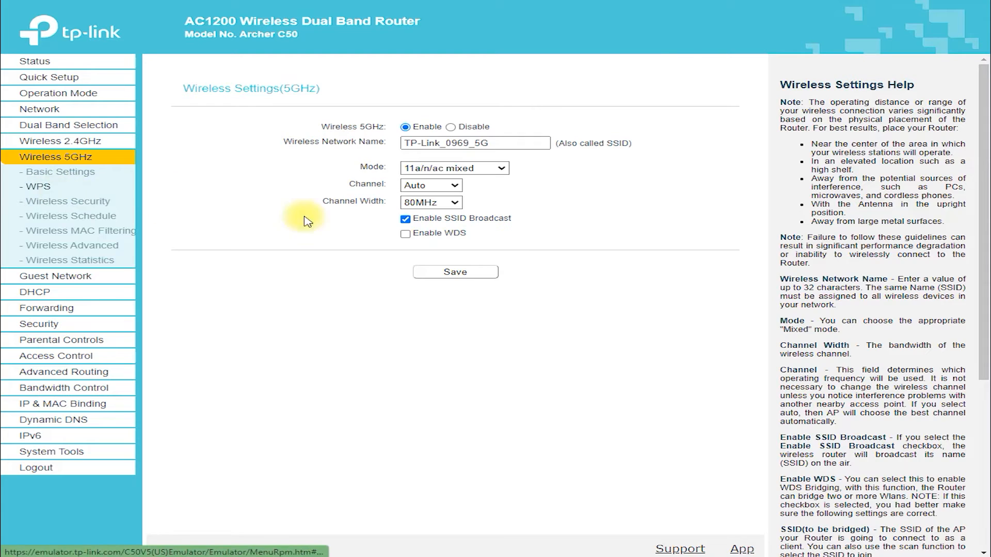
Step: View the 5GHz WPS, Wireless Security, Schedule and MAC Filtering pages
left_click(32, 186)
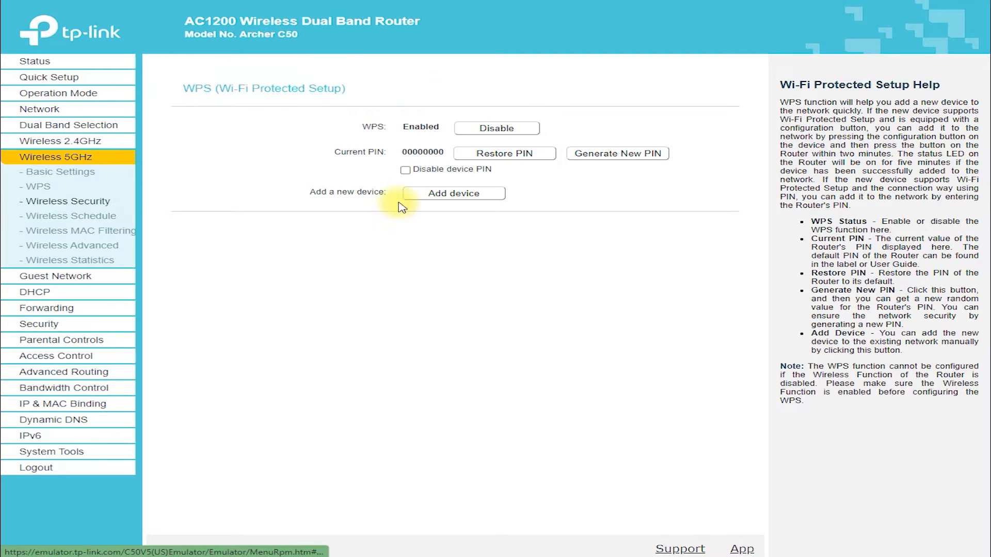
left_click(67, 201)
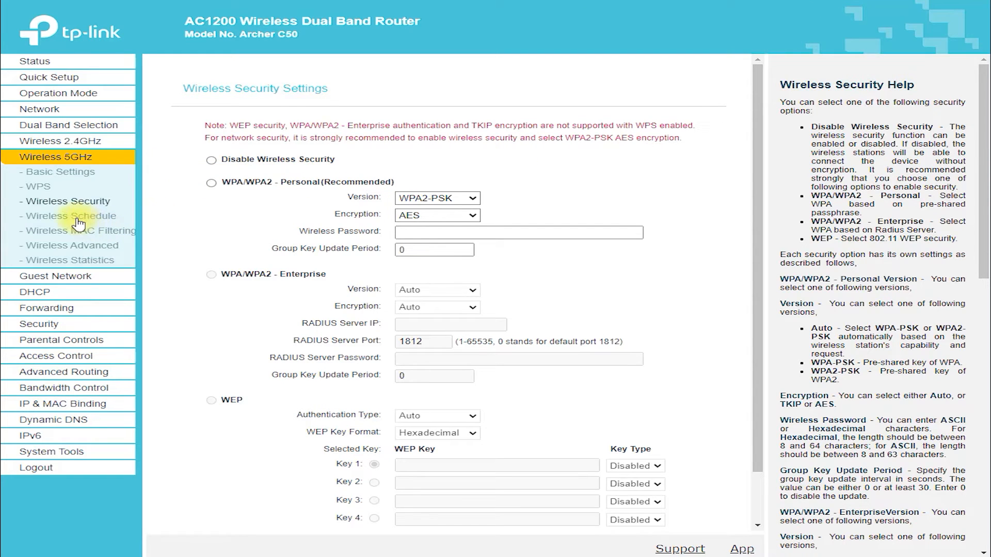
left_click(68, 215)
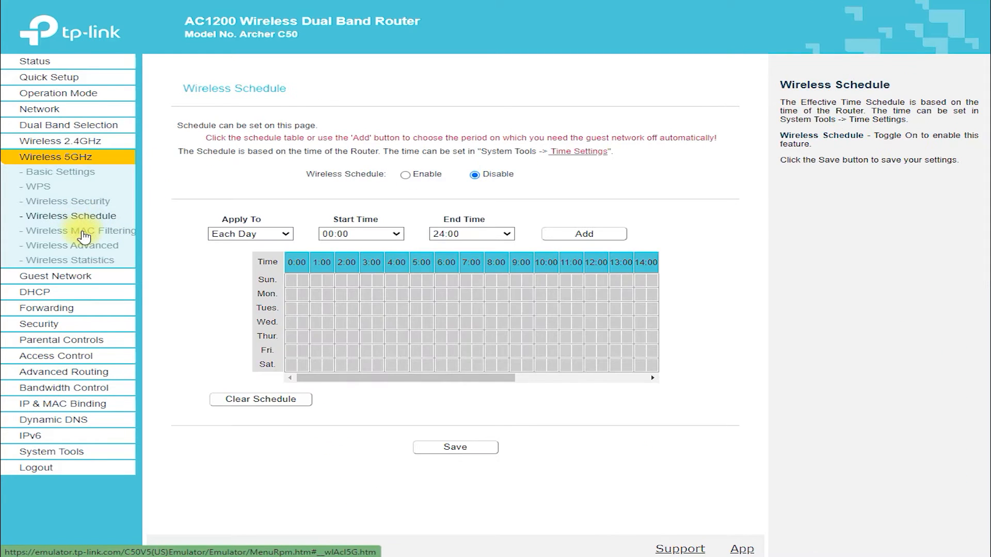
left_click(80, 231)
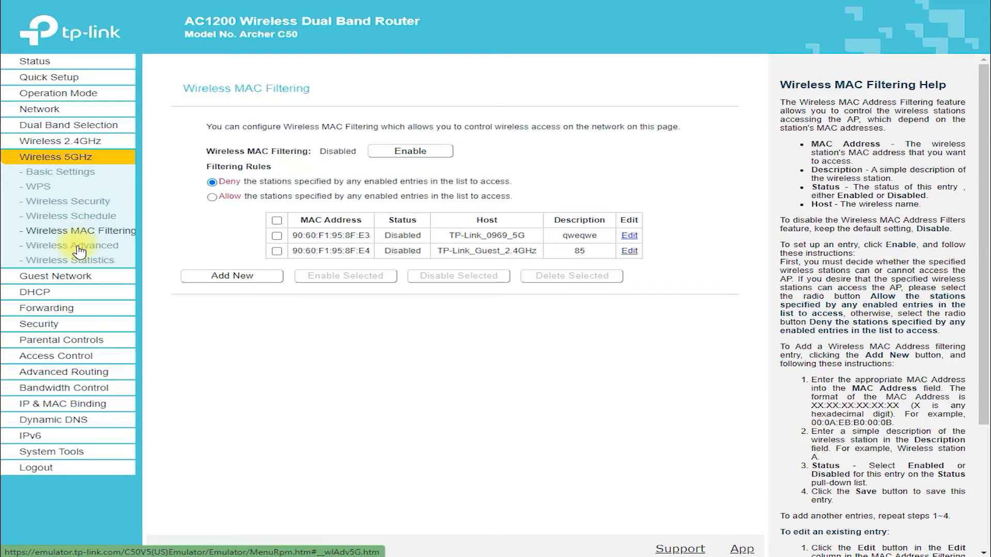
Step: View 5GHz Advanced and Wireless Statistics, then open Guest Network with guest access disabled
left_click(70, 245)
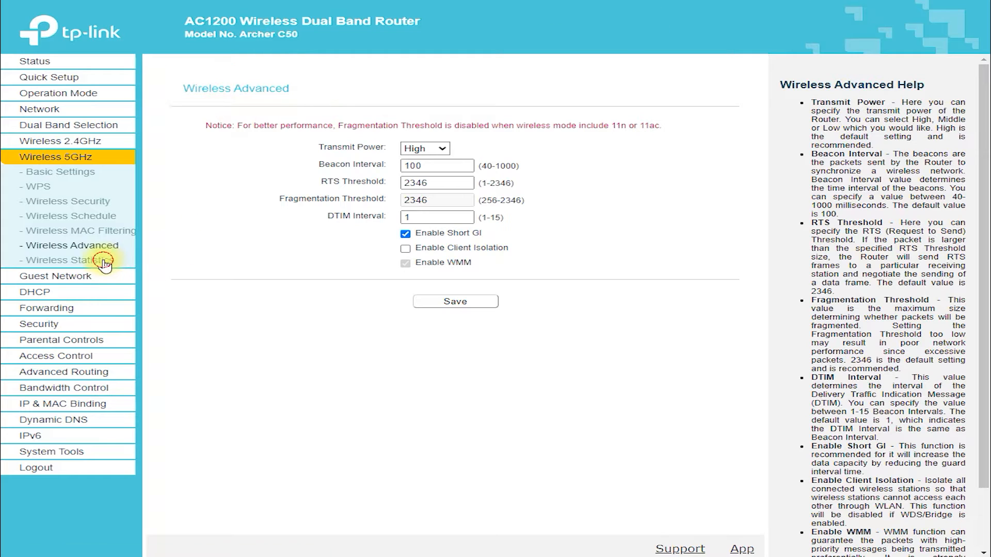
left_click(63, 260)
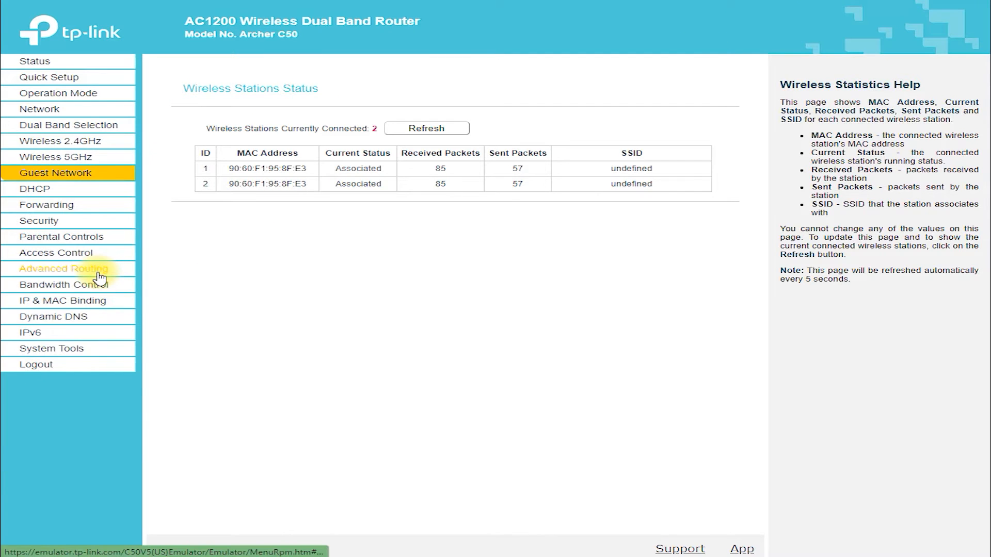
left_click(54, 172)
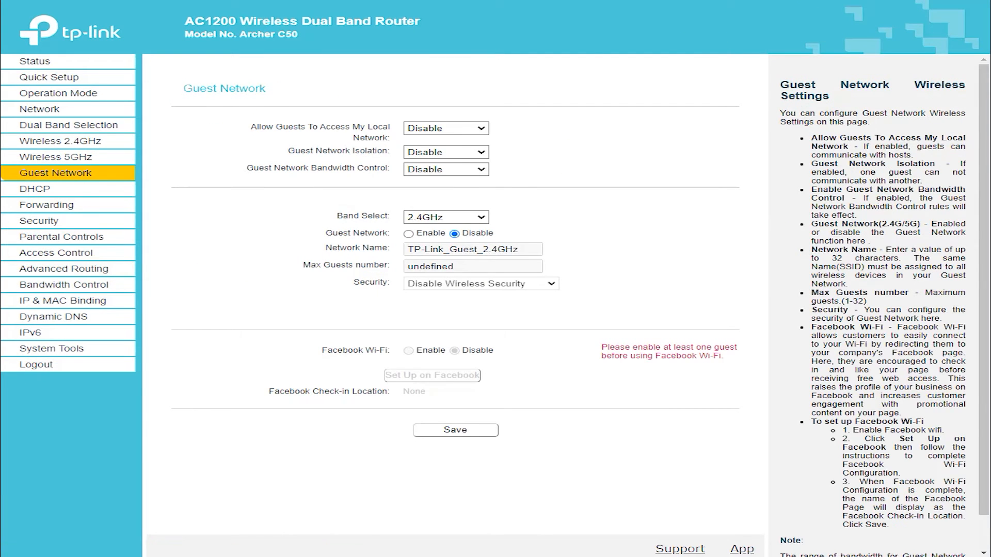
left_click(222, 105)
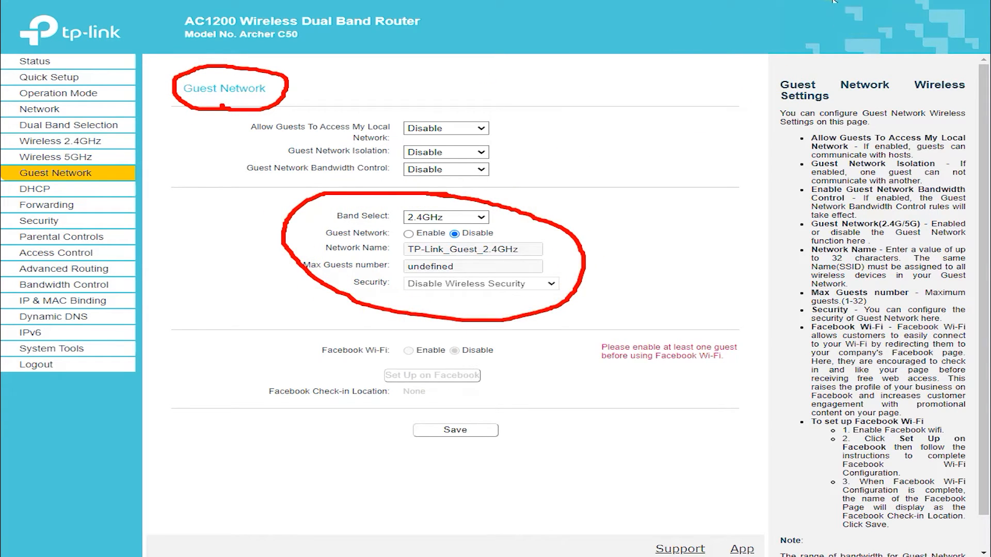
Step: Switch the guest band to 5GHz (TP-Link_Guest_5GHz) and view DHCP server settings
left_click(445, 217)
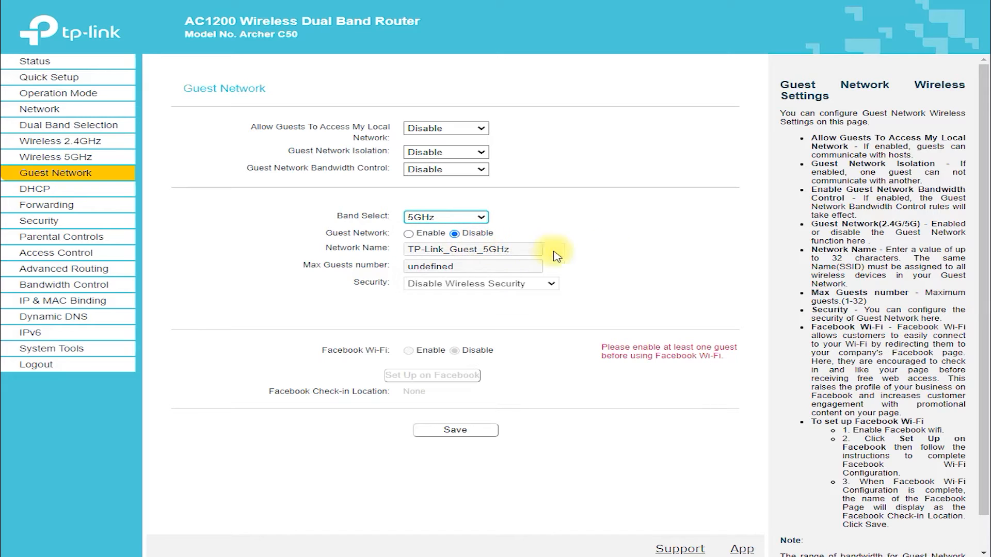
mouse_move(417, 355)
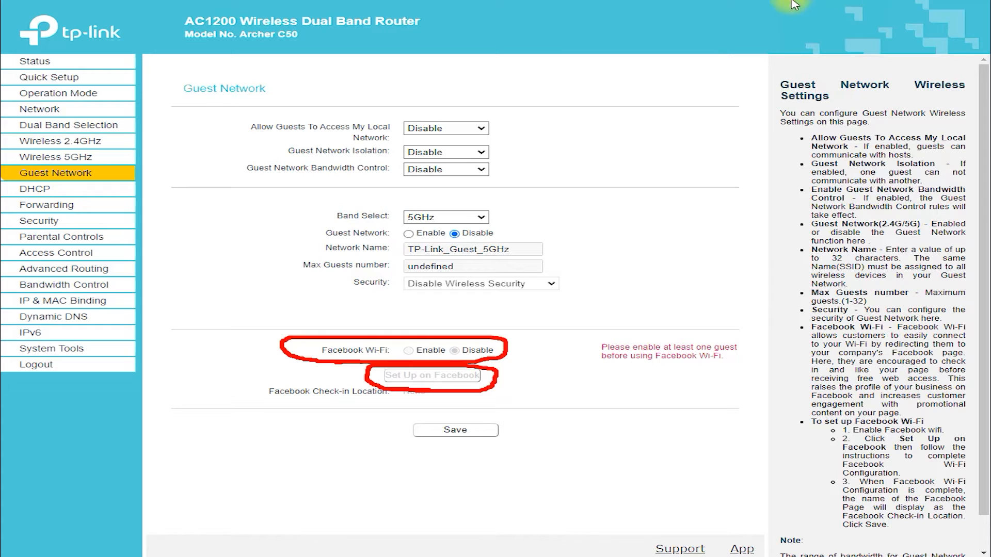
left_click(32, 189)
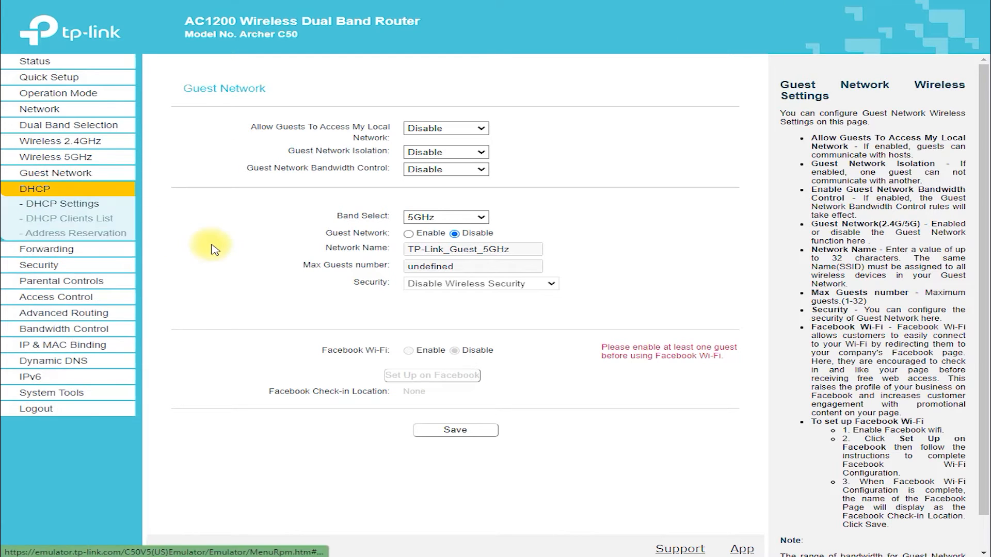
left_click(56, 204)
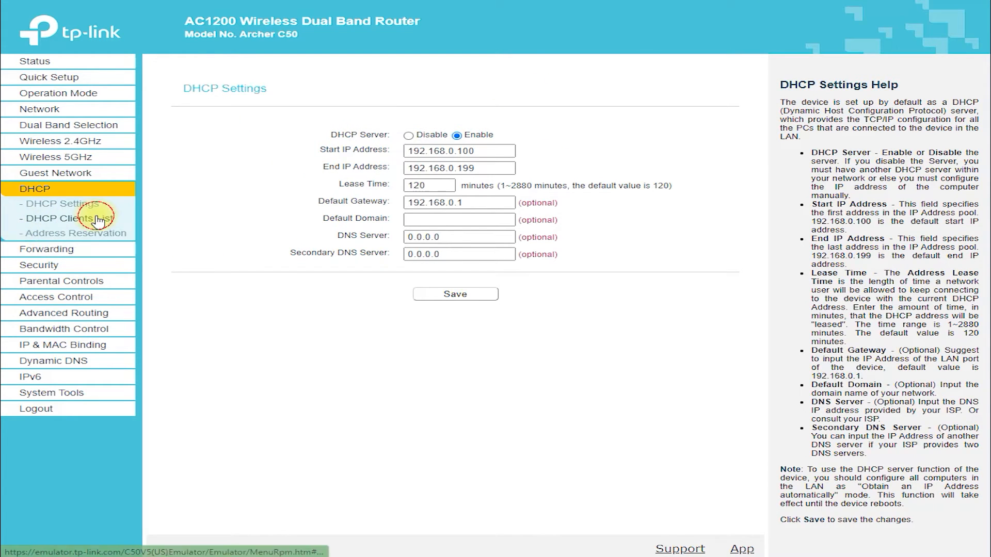
Step: Browse DHCP reservation, Virtual Server and DMZ, then view UPnP's five Serv-U_Auto mappings
left_click(65, 217)
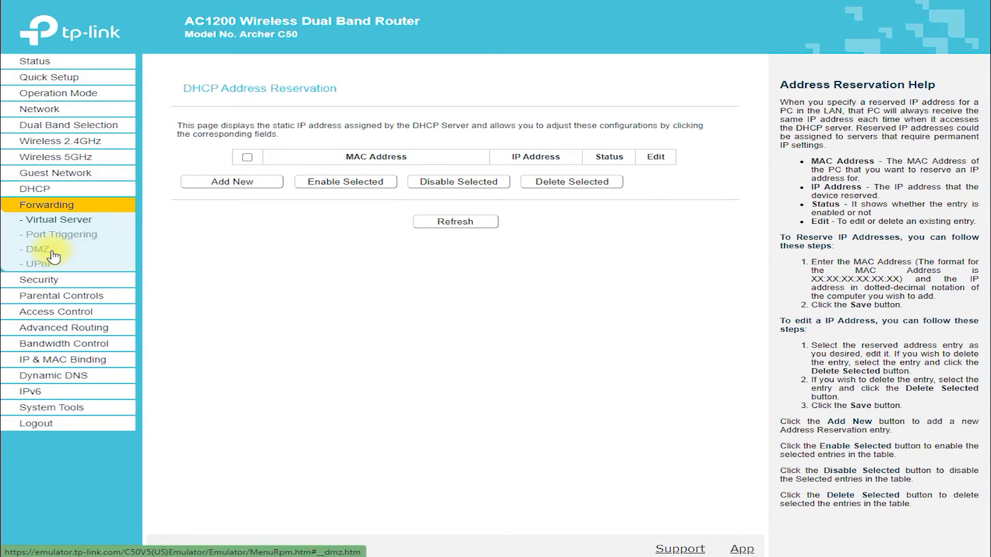
left_click(58, 220)
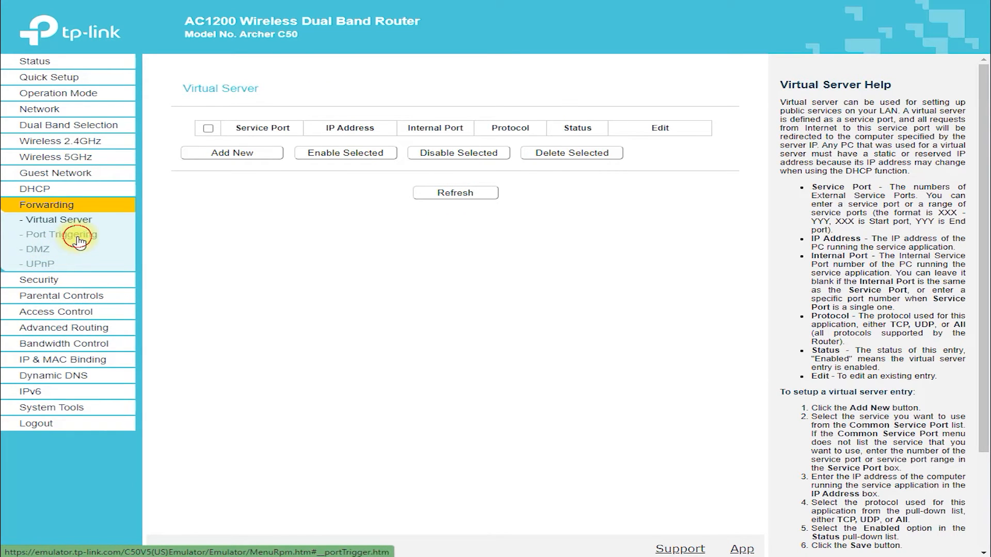
left_click(32, 249)
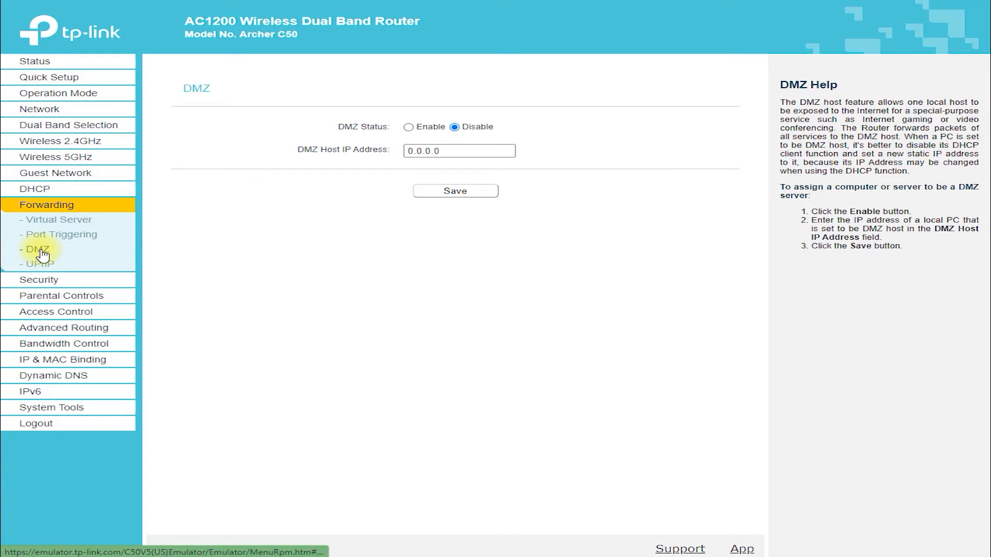
left_click(35, 263)
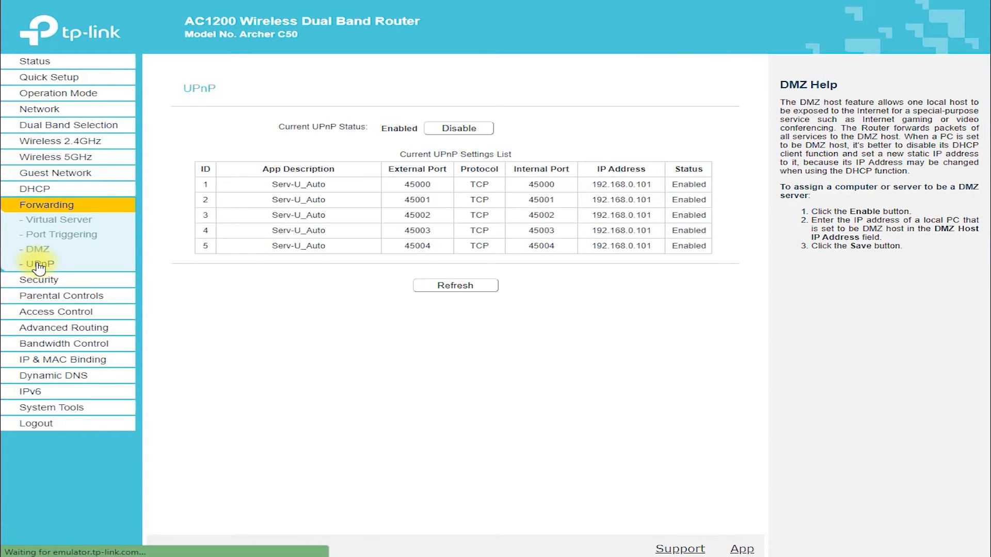
left_click(34, 263)
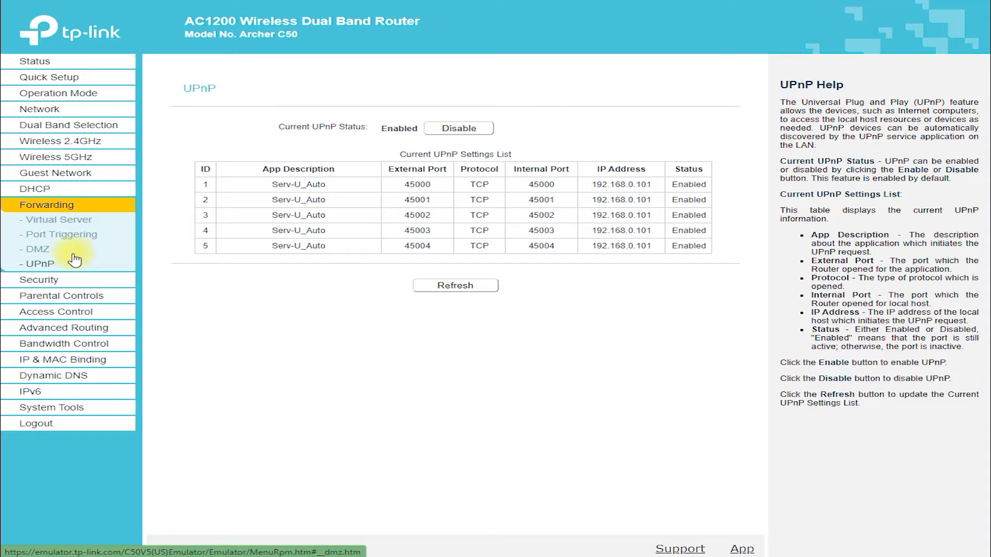
Step: Browse the Basic Security, Advanced Security, Local Management and Remote Management pages
left_click(39, 221)
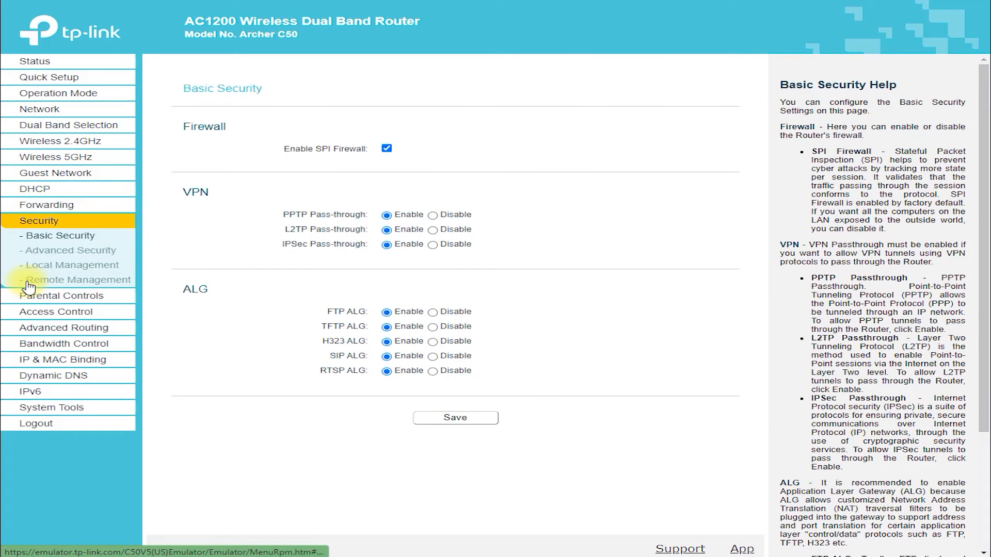
mouse_move(61, 251)
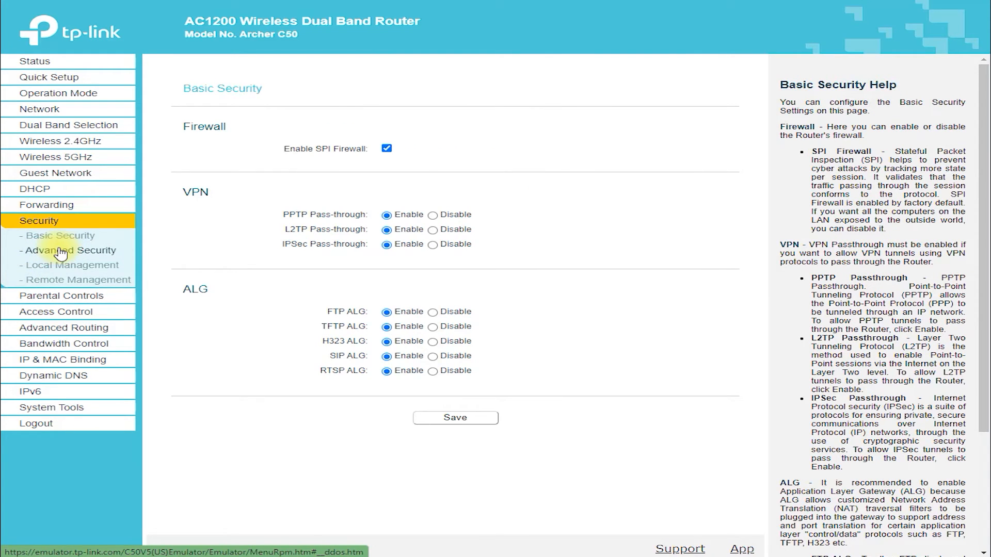
left_click(69, 250)
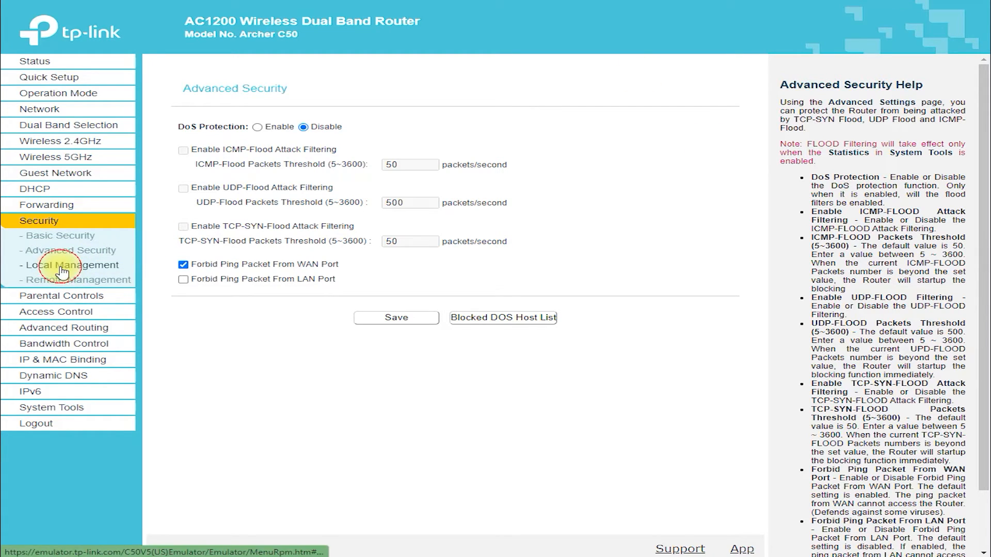
left_click(60, 264)
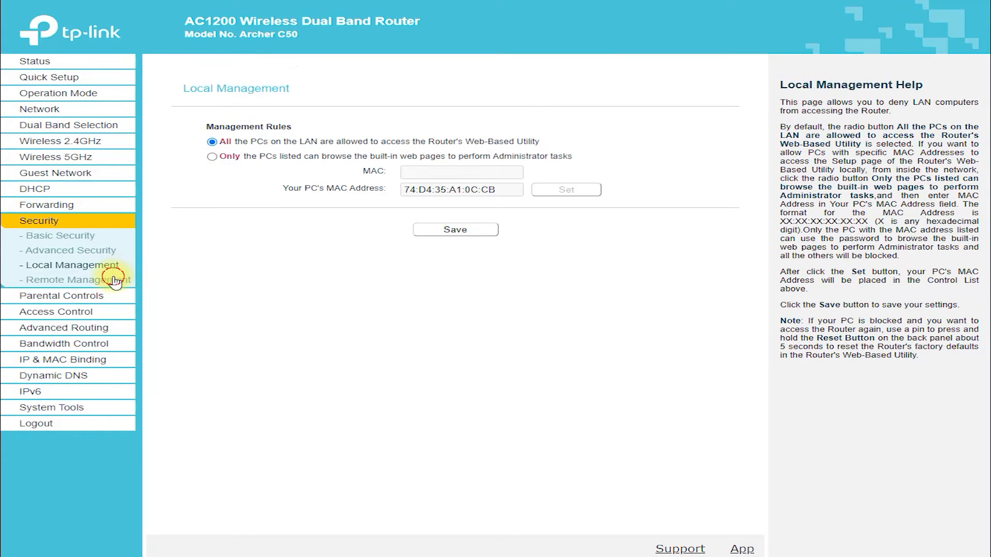
left_click(75, 280)
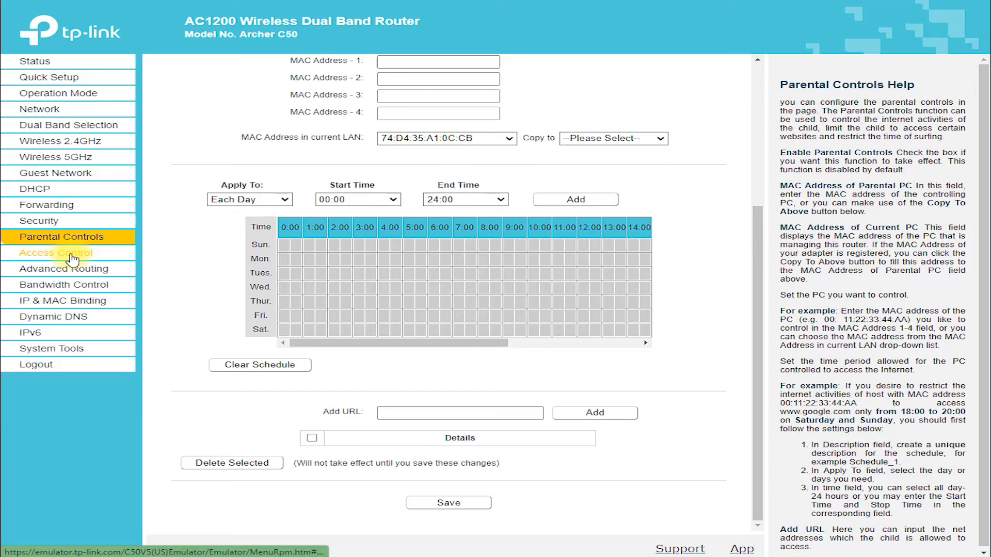
Step: Browse Access Control, Static Route, Bandwidth Control, IP & MAC Binding, ARP List and DDNS pages
left_click(56, 252)
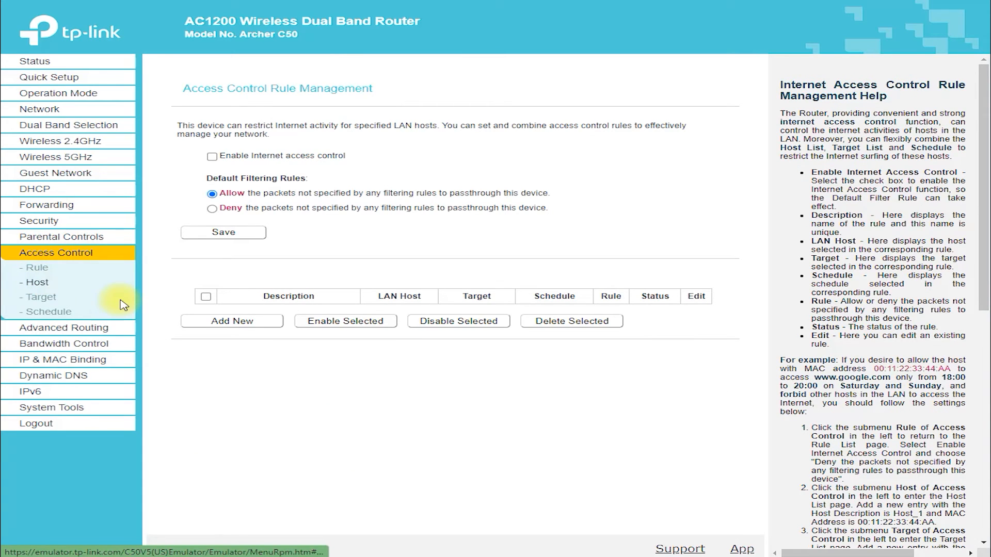
left_click(39, 296)
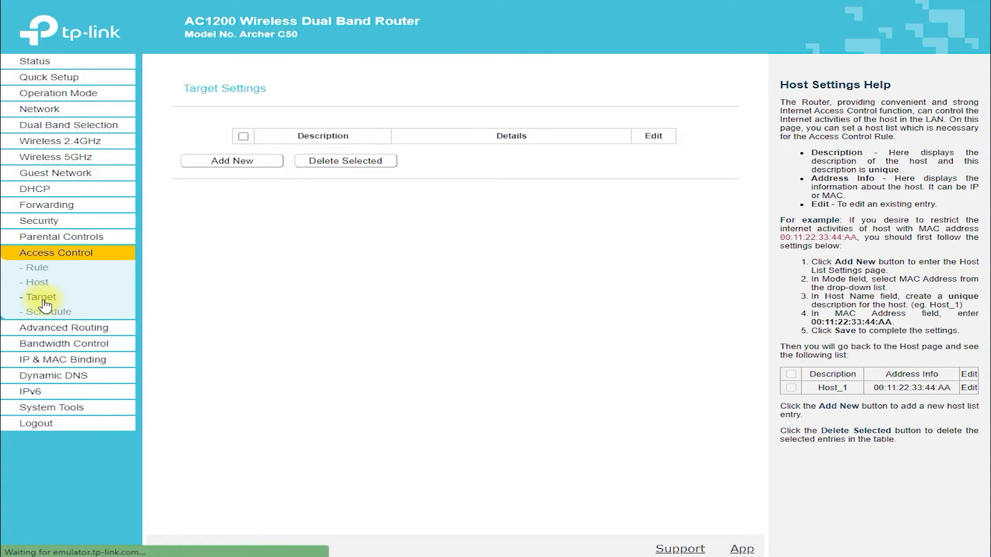
left_click(41, 311)
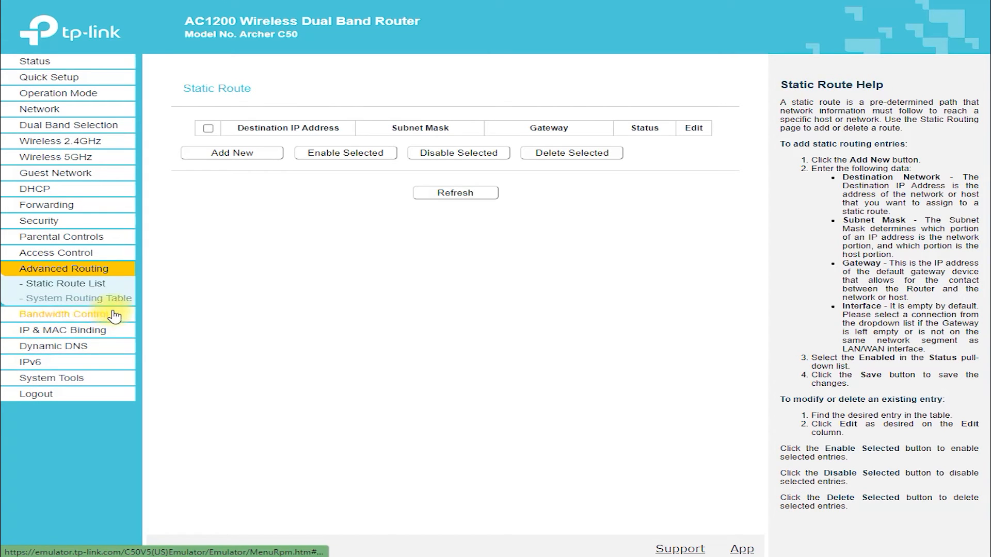
left_click(77, 298)
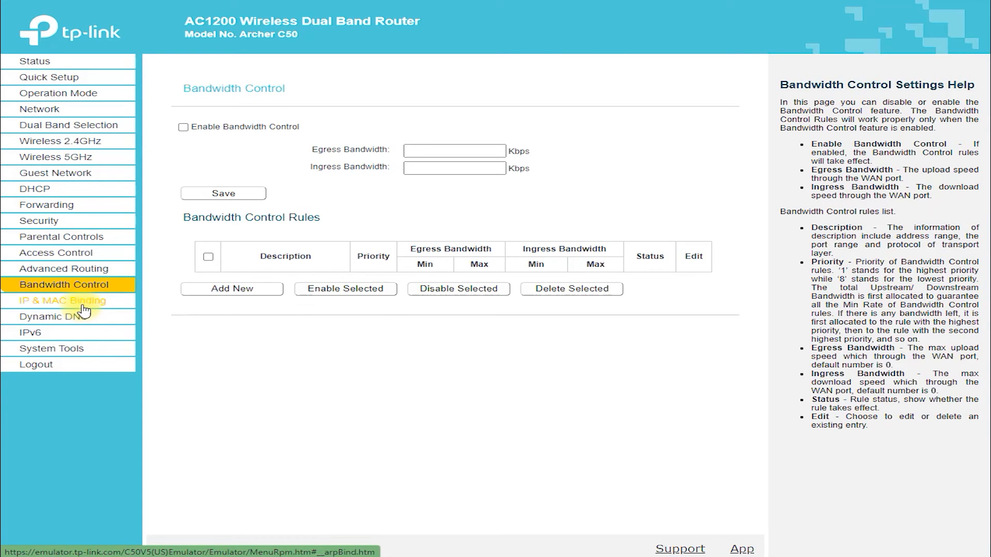
left_click(62, 300)
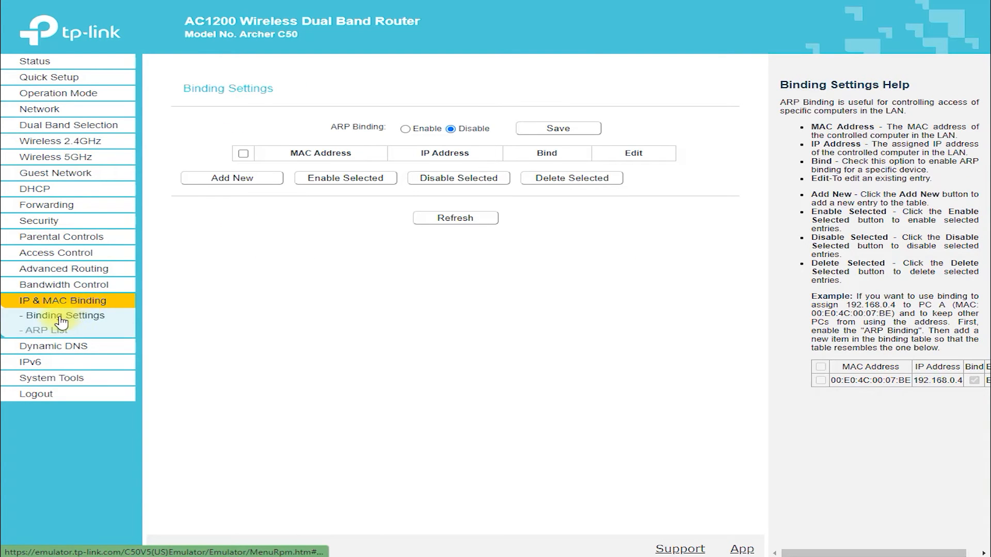
left_click(35, 331)
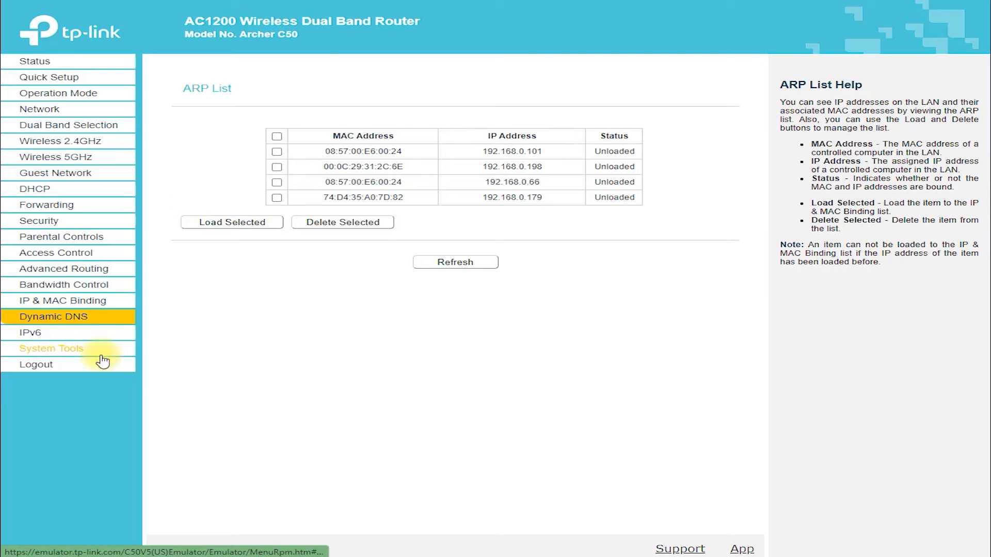
left_click(53, 317)
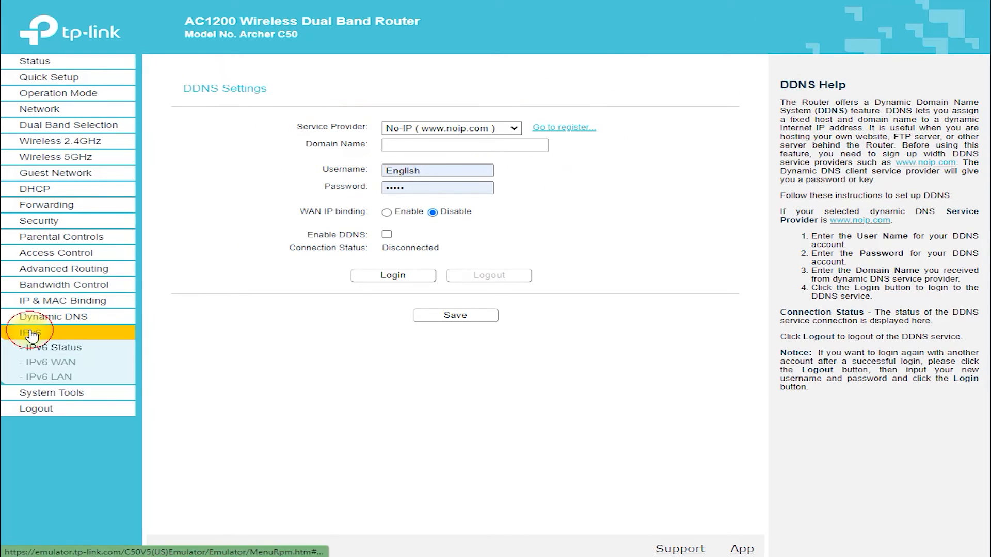
Step: View IPv6 Status and enable IPv6 on the IPv6 WAN page, then continue to the next page
left_click(27, 332)
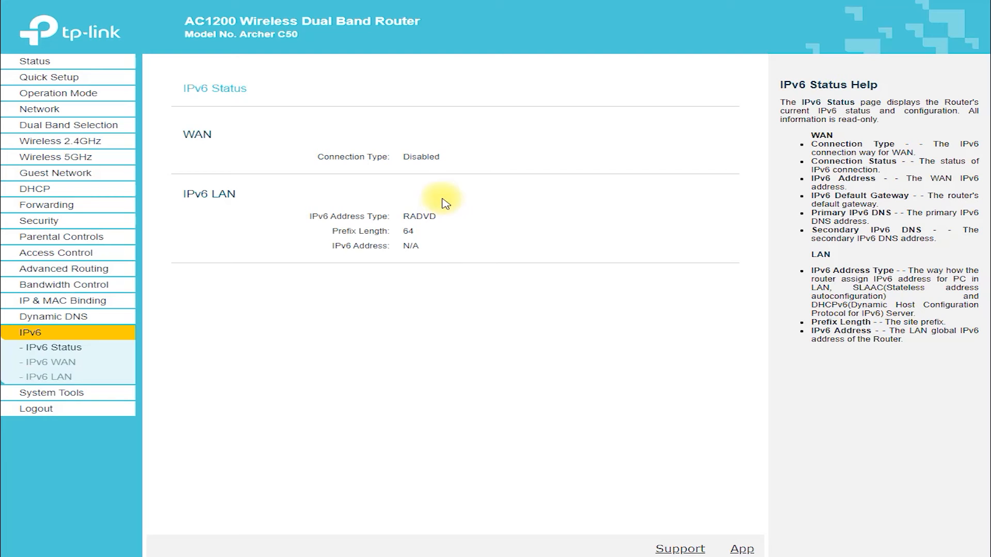
left_click(42, 362)
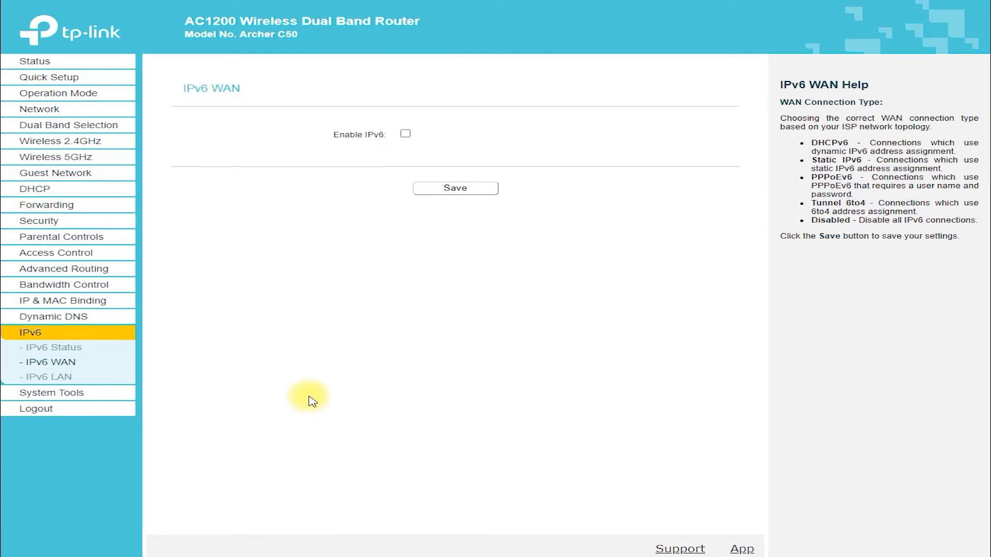
left_click(404, 133)
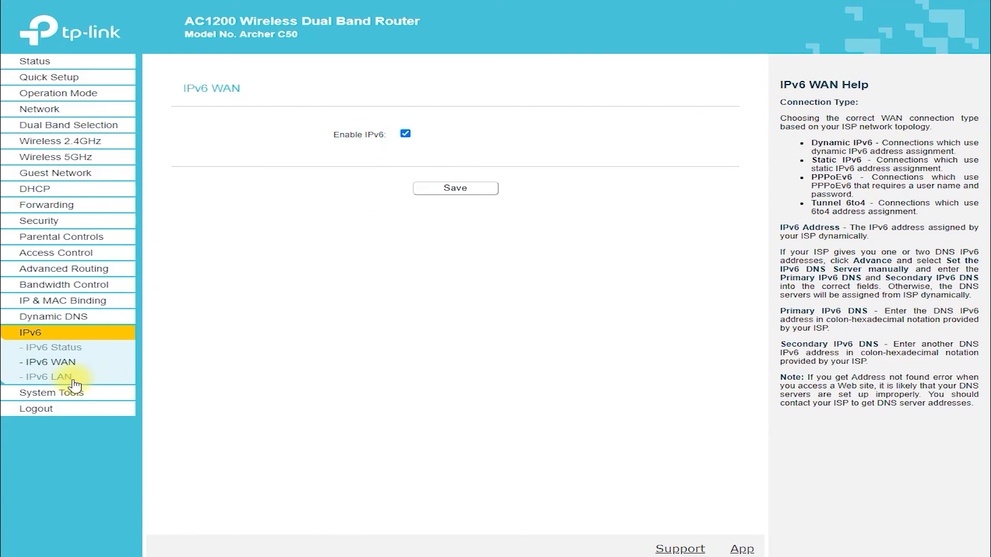
left_click(39, 377)
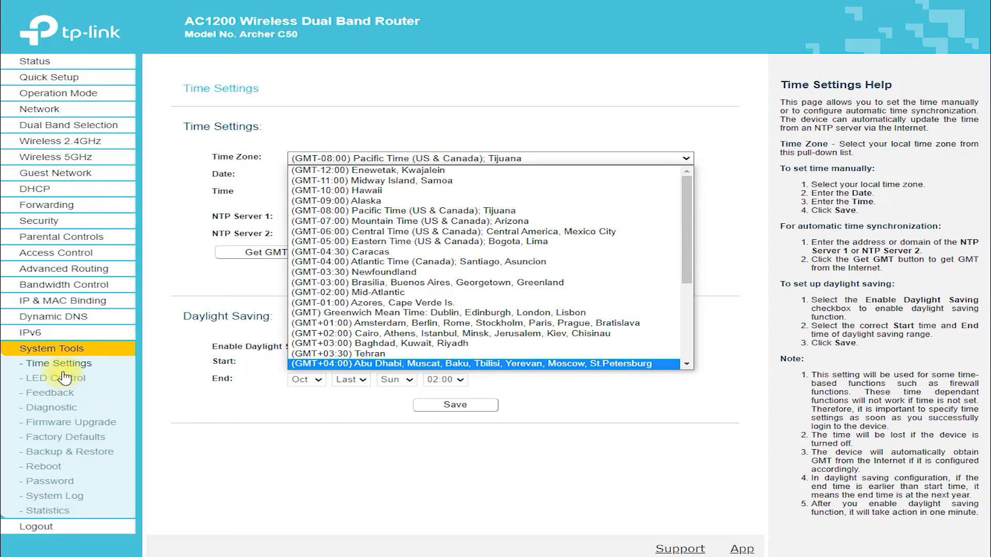
Step: Browse the LED Control, Feedback, Diagnostic, Factory Defaults and Backup & Restore pages, ending on System Reboot
left_click(46, 377)
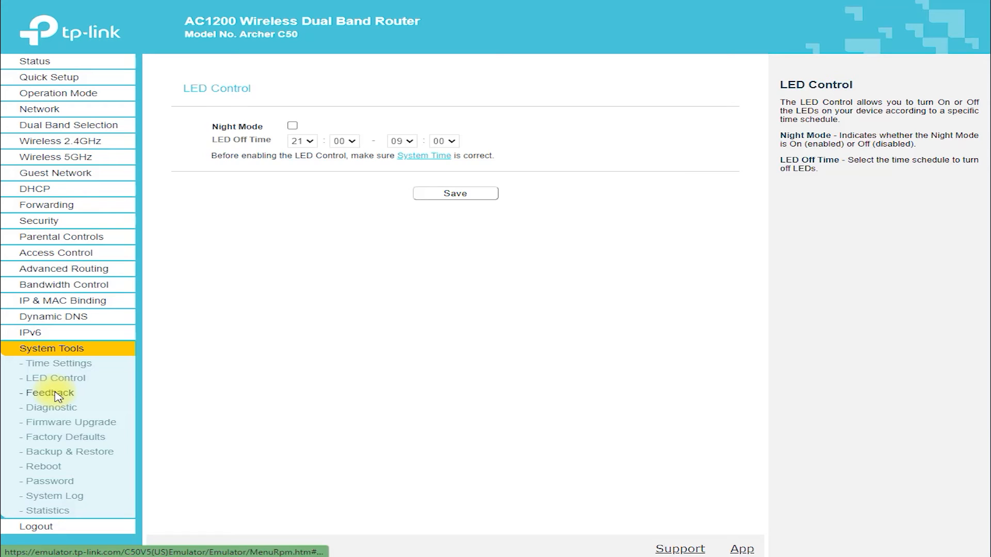
left_click(46, 408)
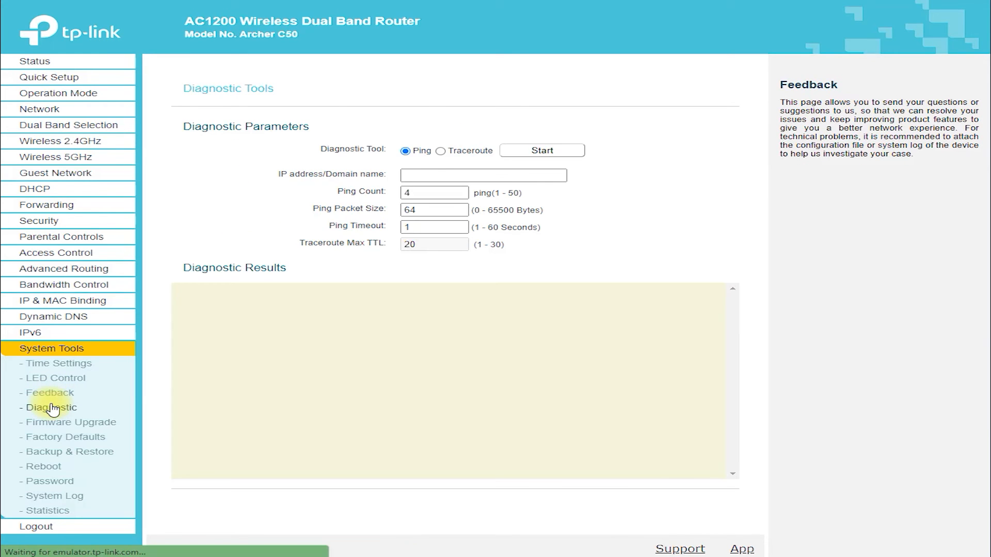
left_click(67, 423)
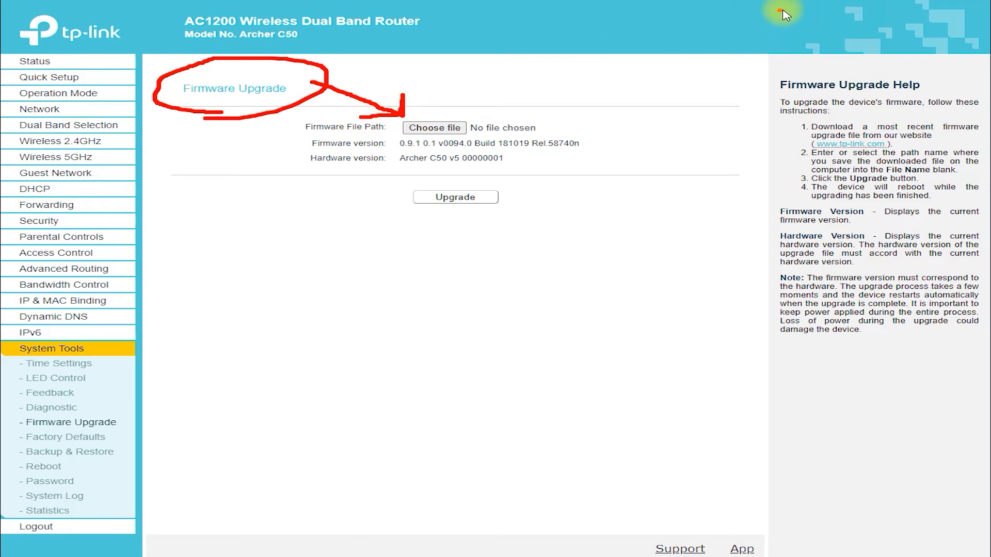
left_click(62, 437)
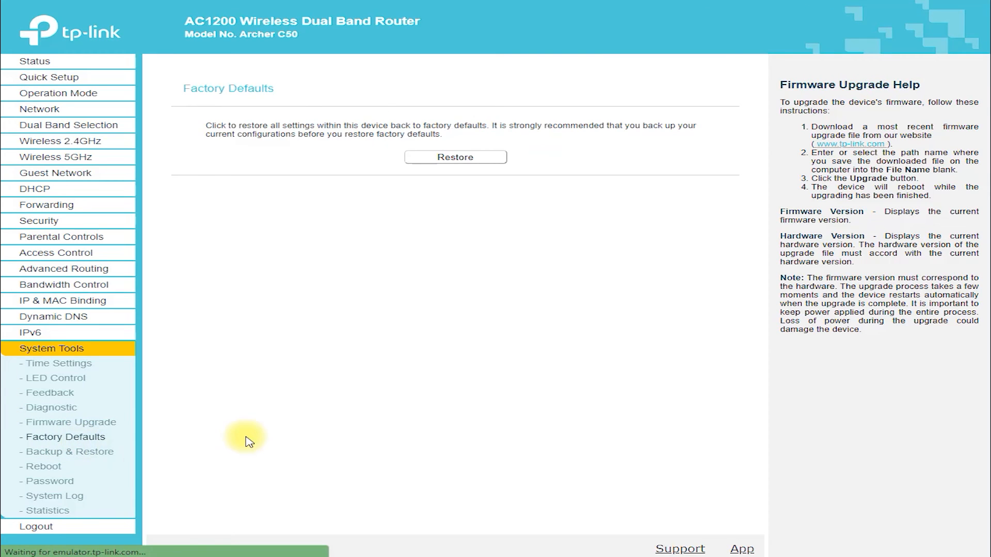
left_click(69, 451)
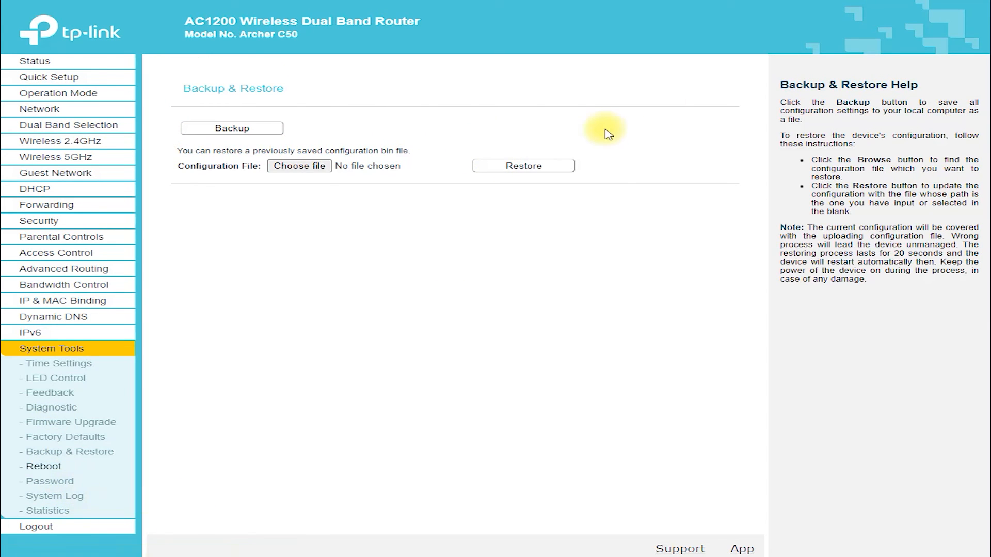
left_click(41, 467)
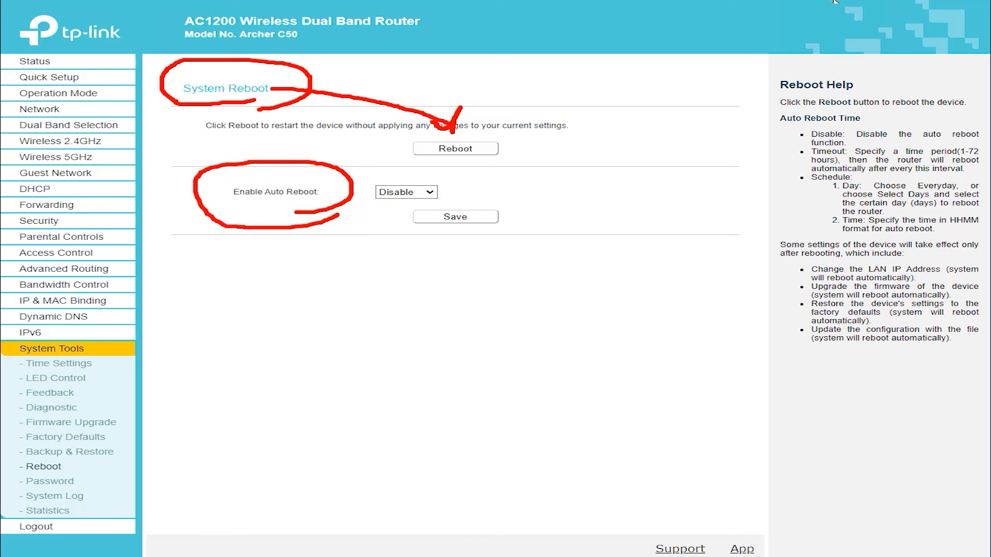
Step: Set Enable Auto Reboot to Schedule, then view the Password, System Log and Traffic Statistics pages
left_click(406, 192)
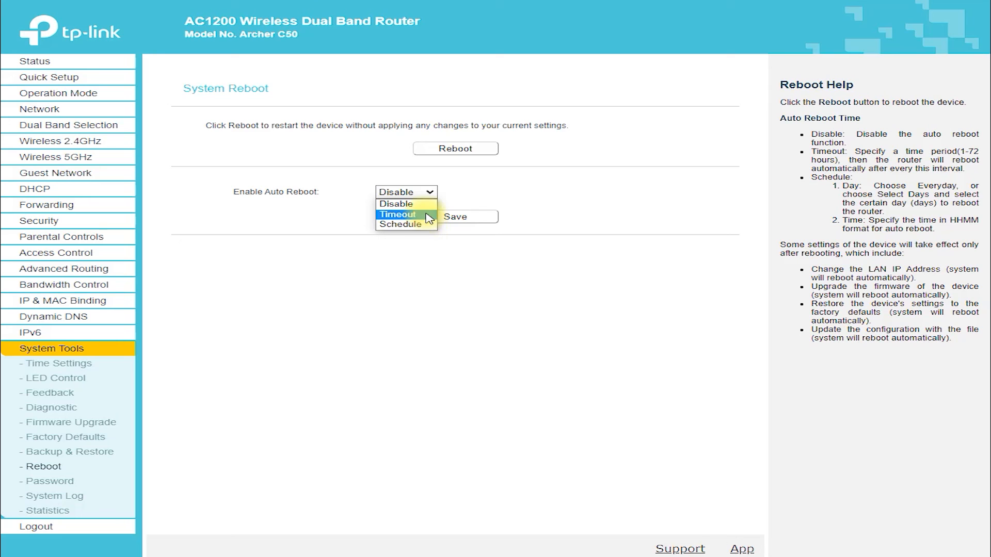
left_click(399, 225)
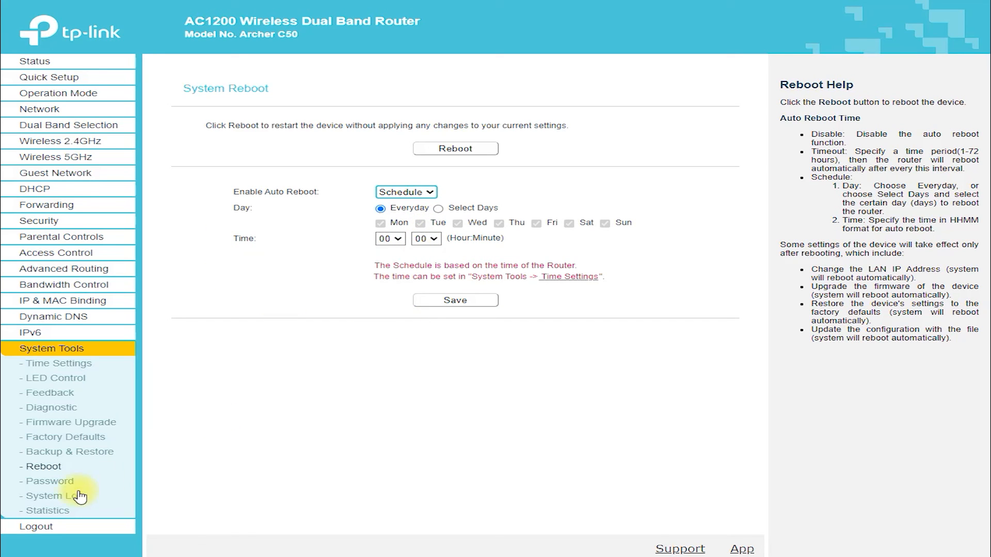
left_click(43, 481)
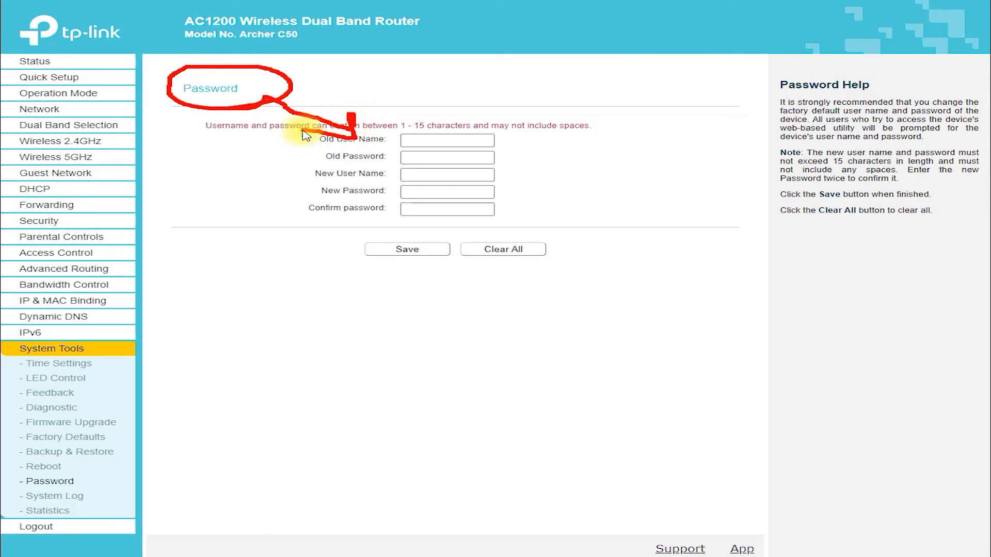
left_click(407, 249)
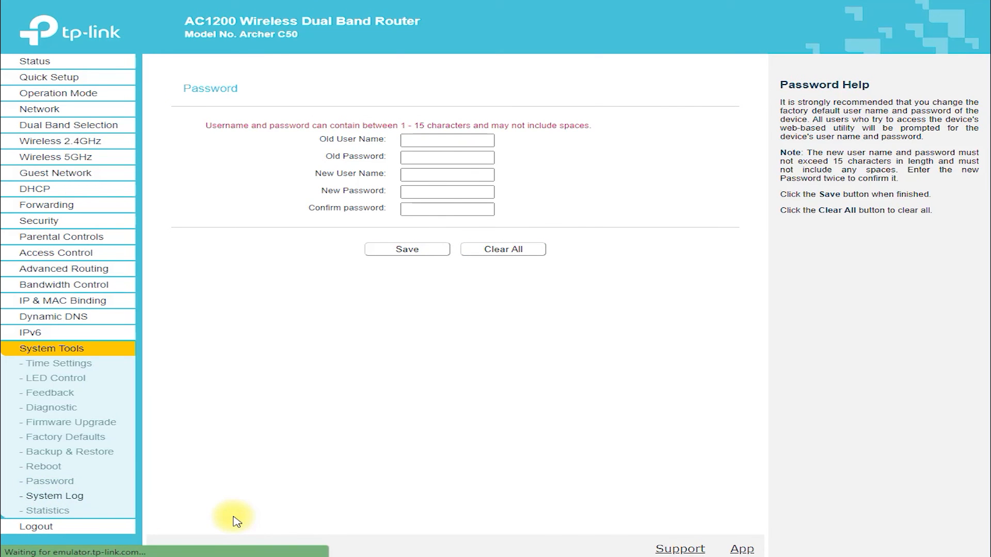
left_click(45, 495)
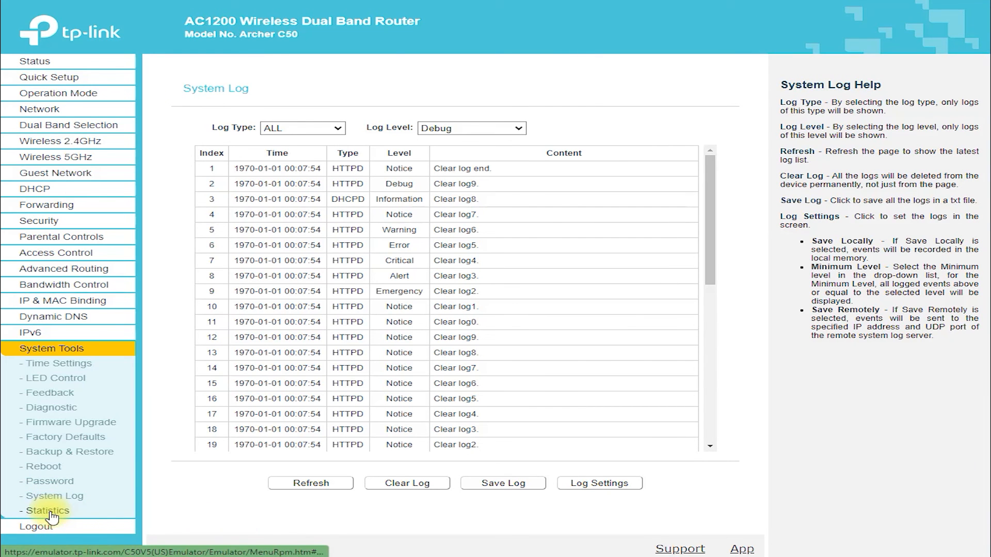